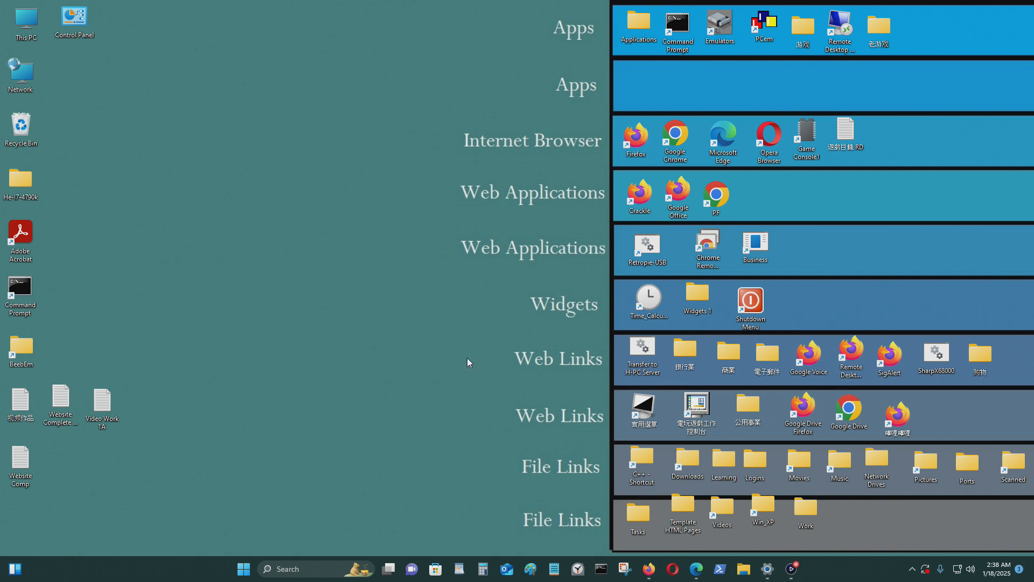
mouse_move(468, 189)
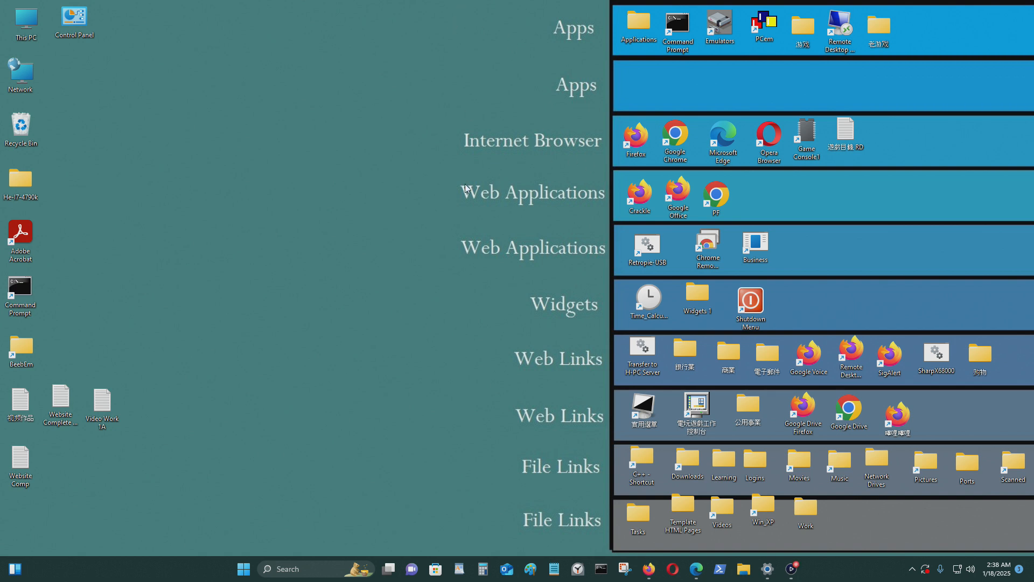
mouse_move(447, 397)
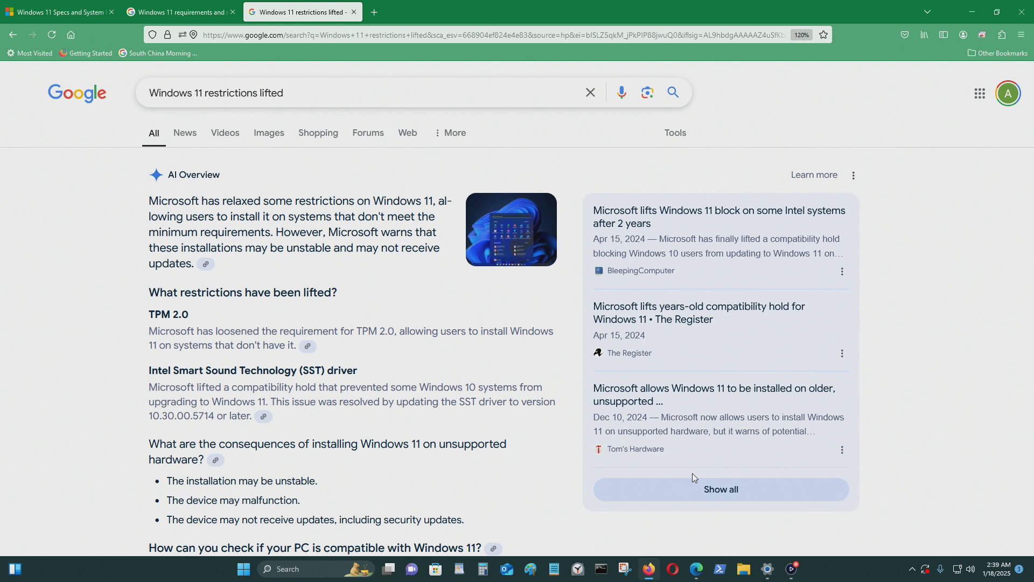
mouse_move(531, 305)
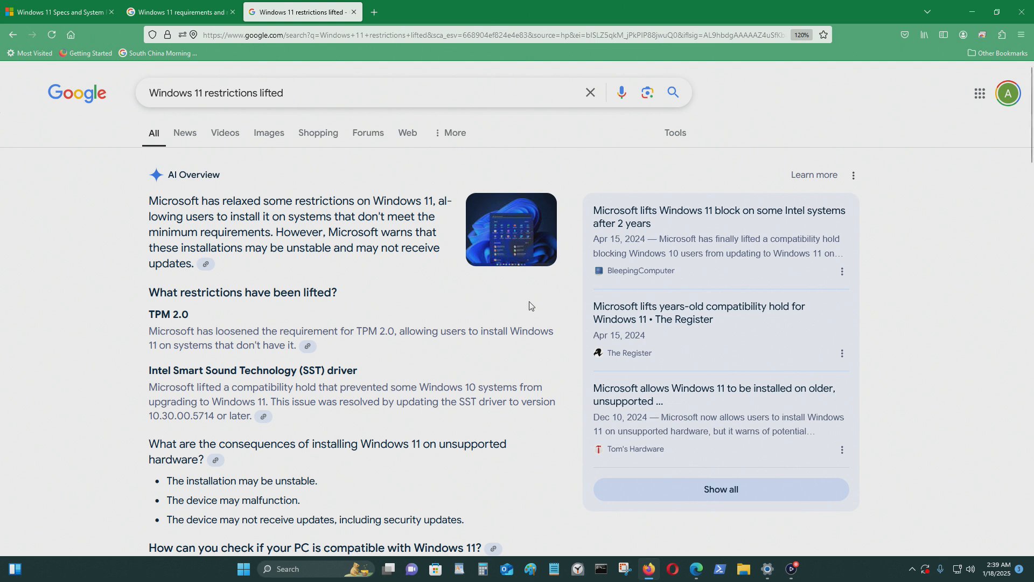
Show the Windows 11 specifications page and bring the System requirements table into view
left_click(56, 12)
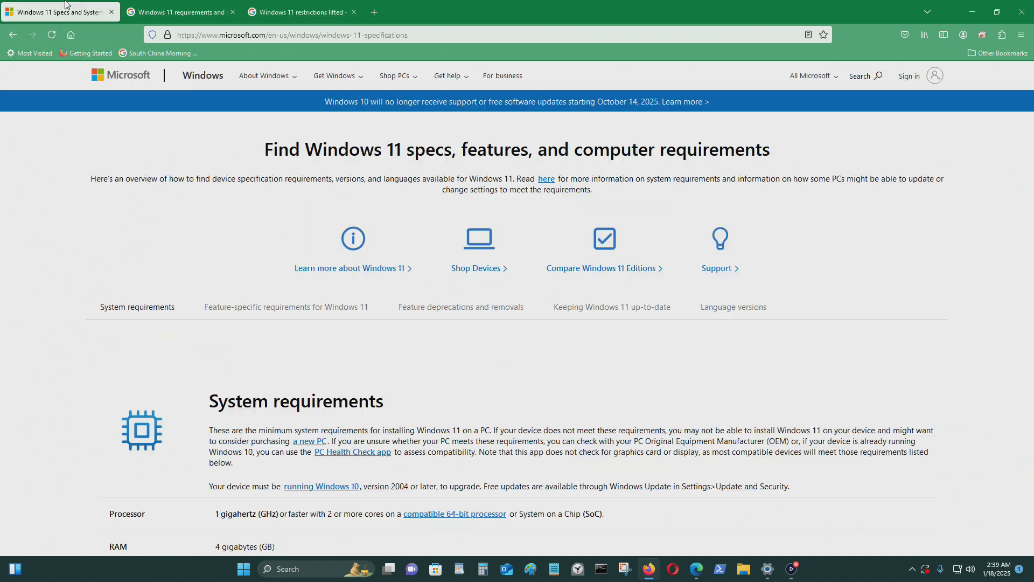
scroll("down", 3)
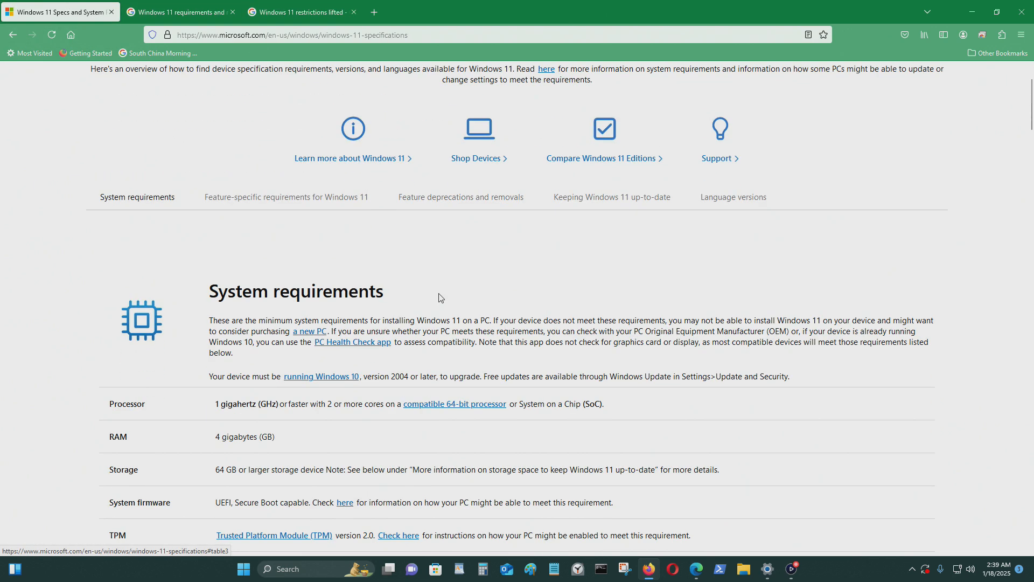
scroll("down", 3)
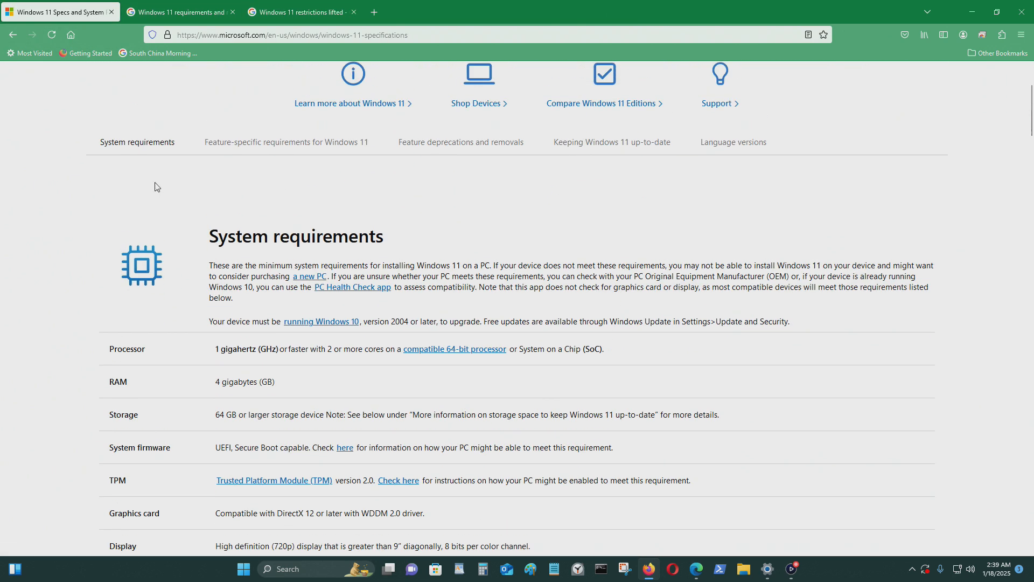
mouse_move(851, 191)
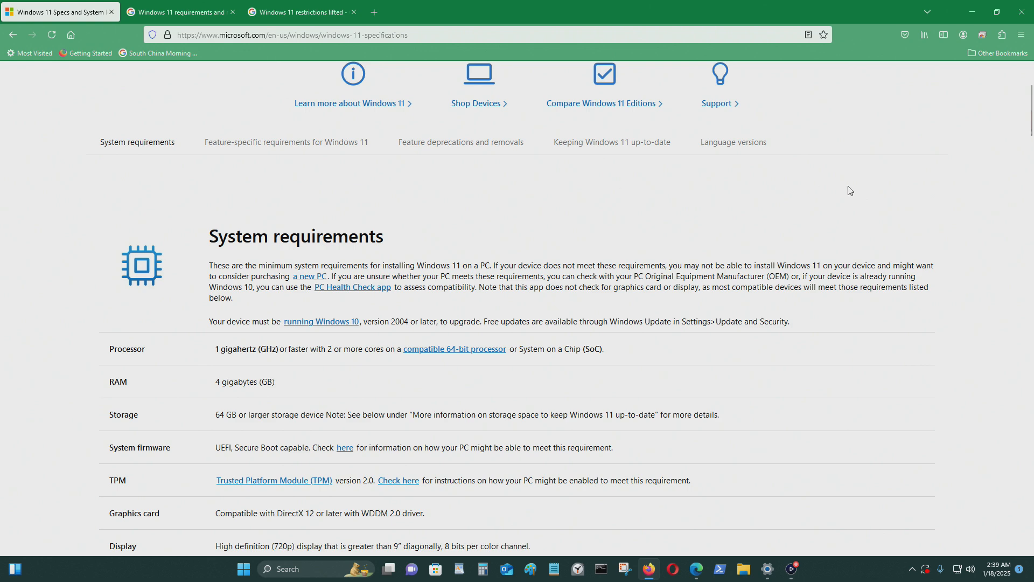
scroll("down", 3)
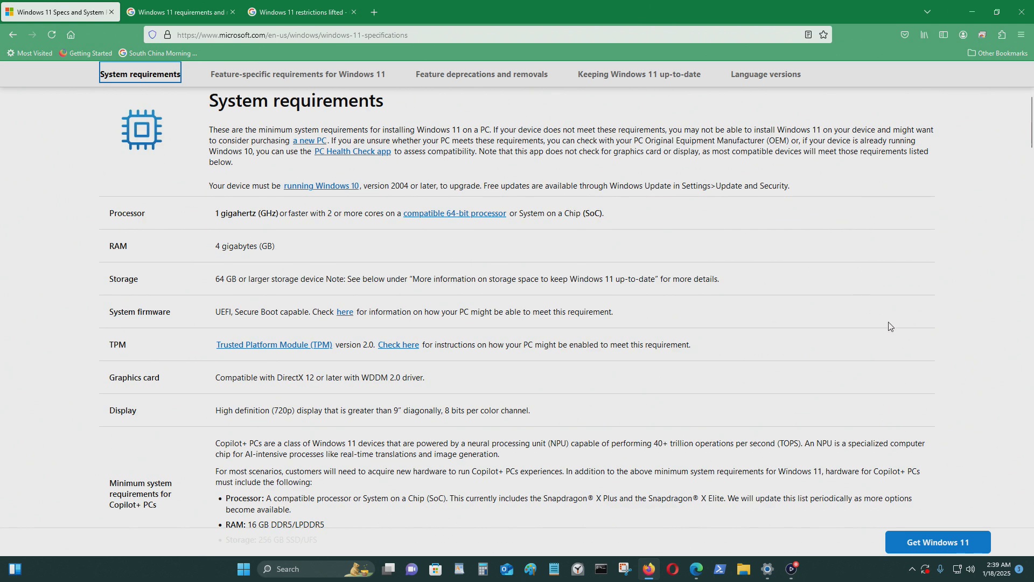
mouse_move(171, 238)
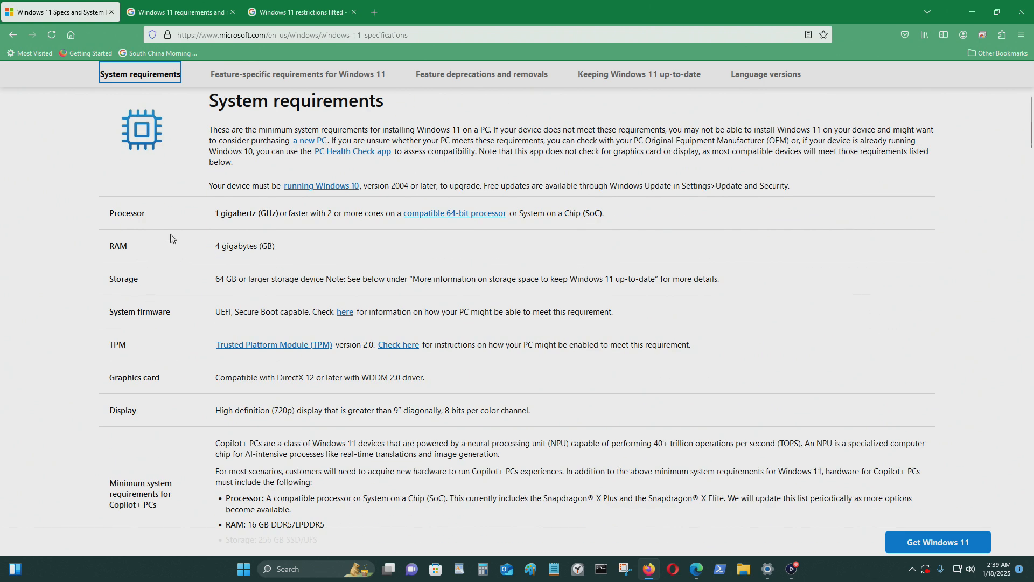
mouse_move(149, 257)
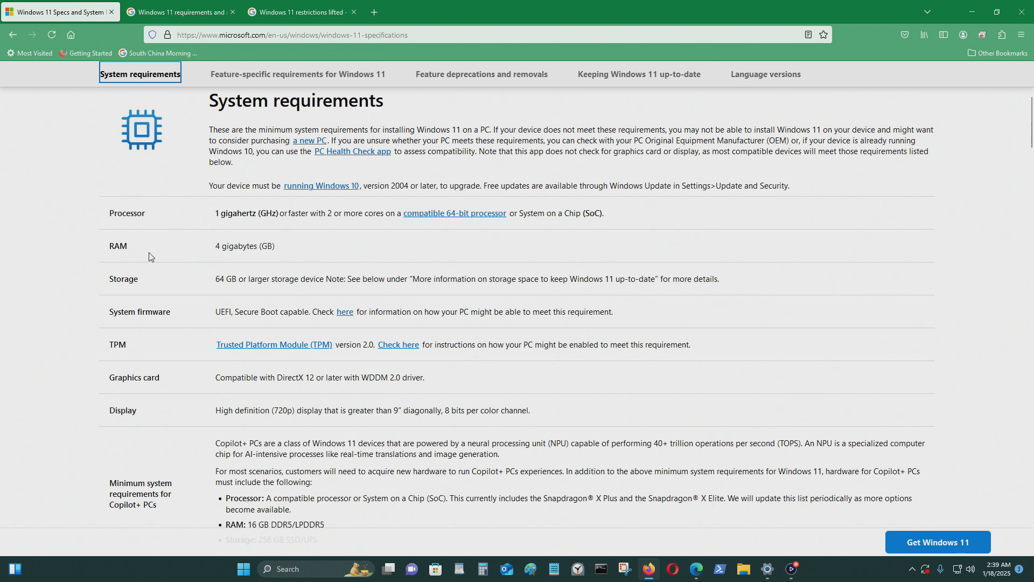
mouse_move(150, 231)
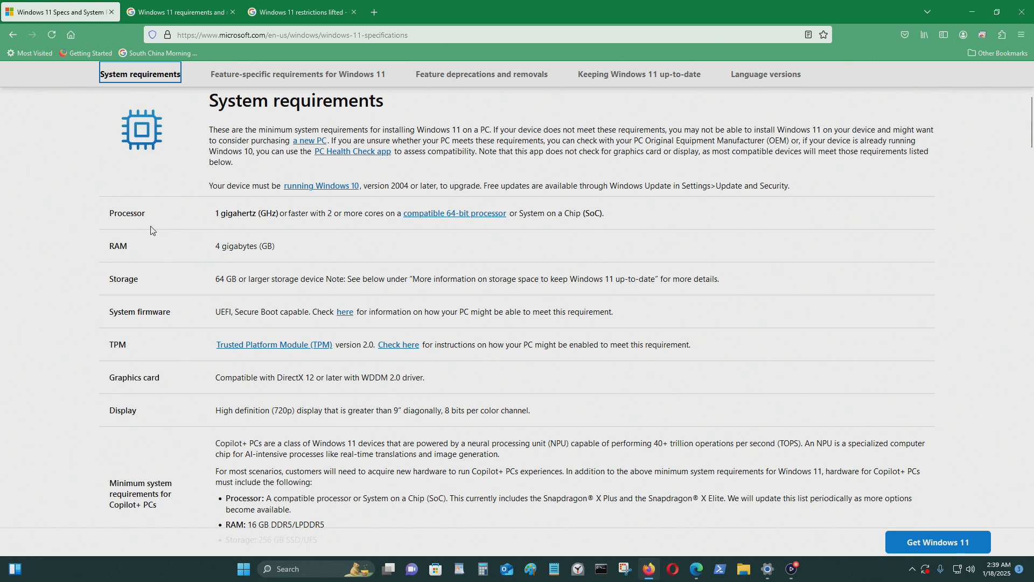
mouse_move(131, 282)
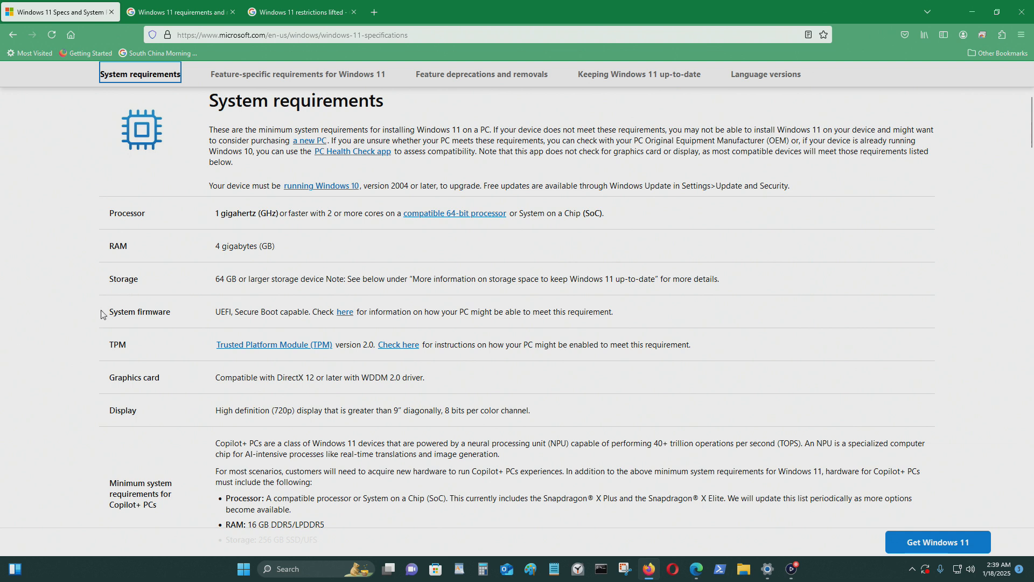
mouse_move(120, 308)
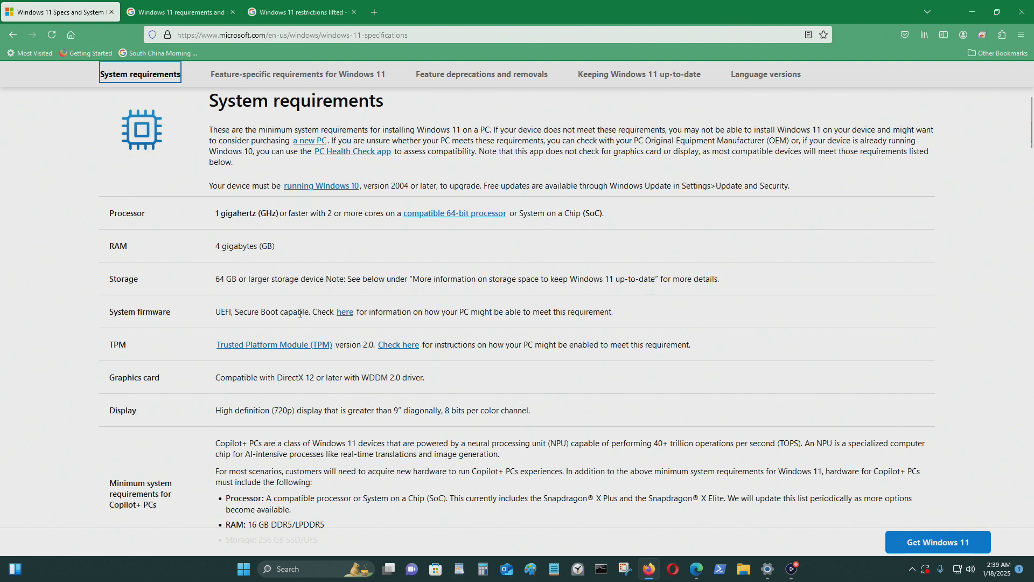
mouse_move(71, 431)
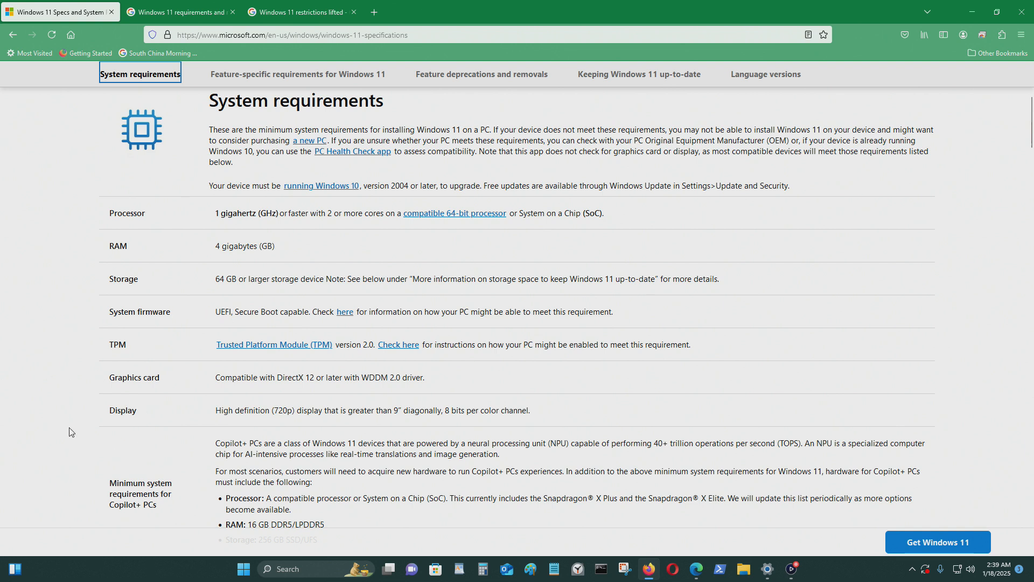
mouse_move(168, 336)
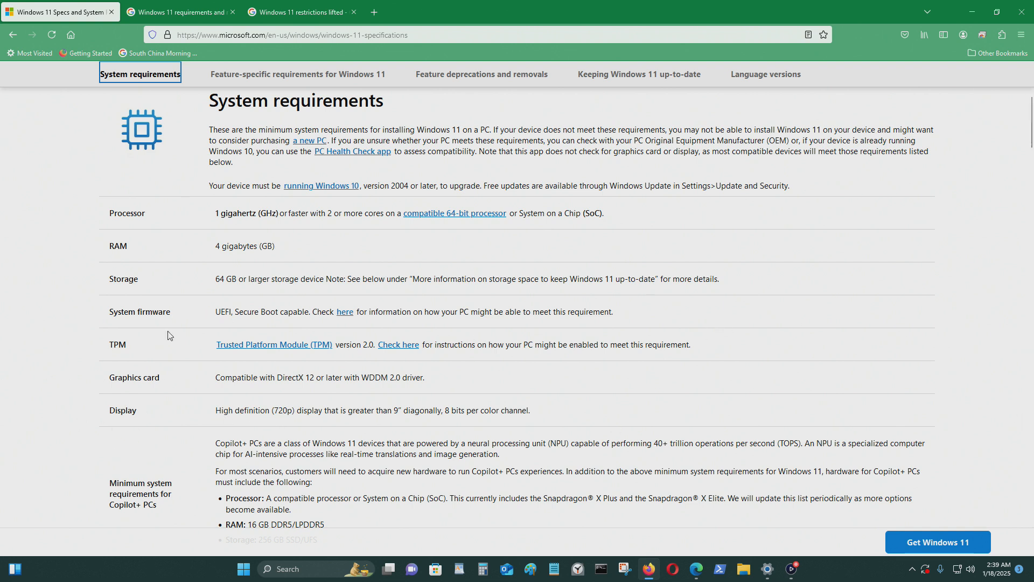
mouse_move(46, 349)
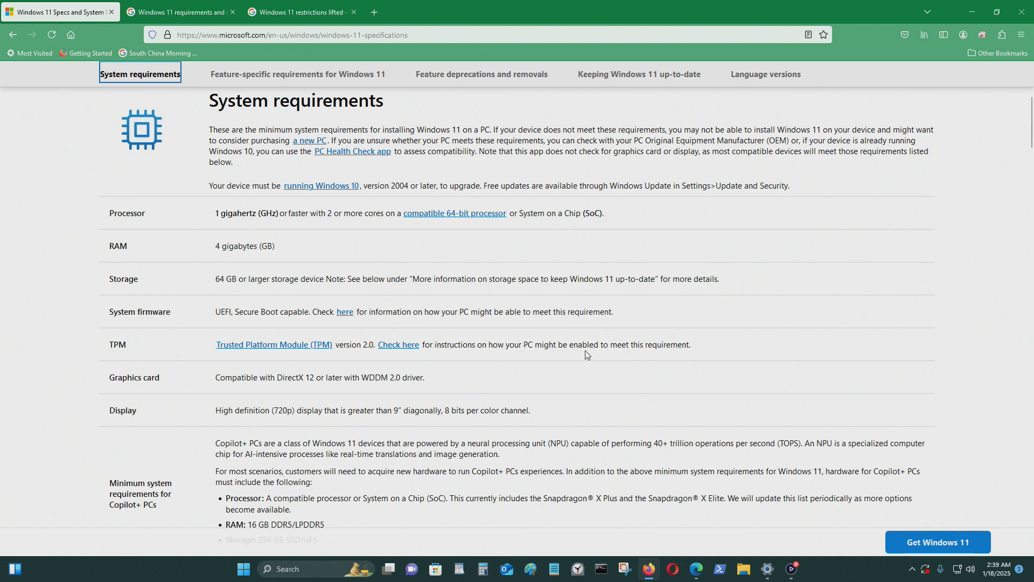
mouse_move(718, 348)
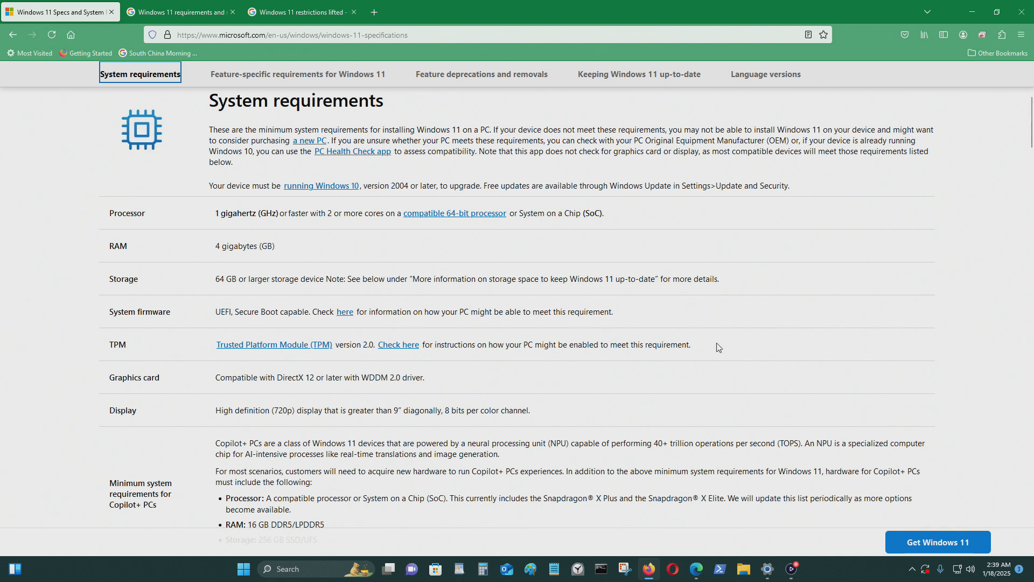
Reveal the Copilot+ PC minimums and the internet connection and Microsoft account rows
left_click_drag(247, 344, 692, 344)
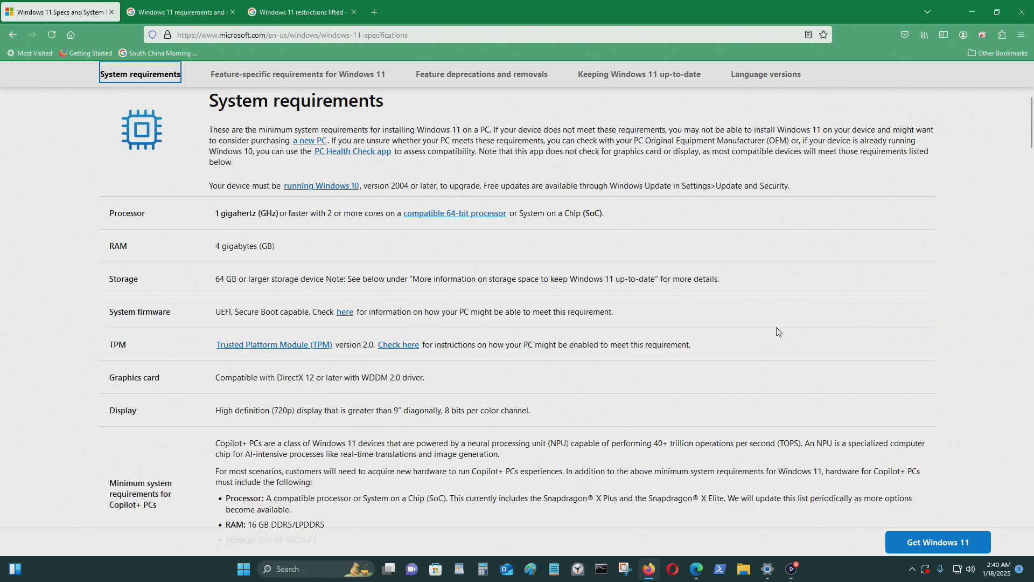
mouse_move(804, 334)
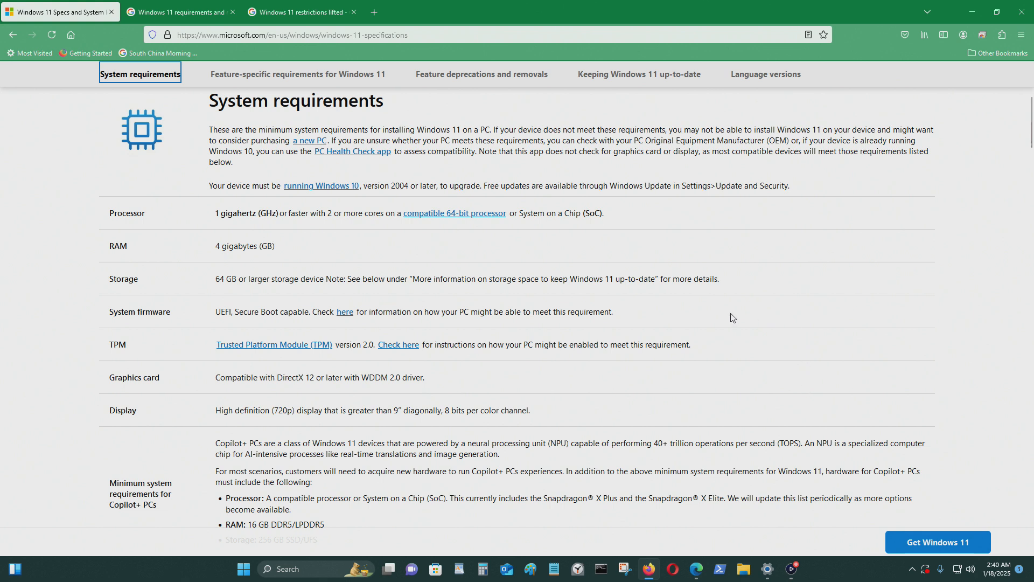
mouse_move(730, 388)
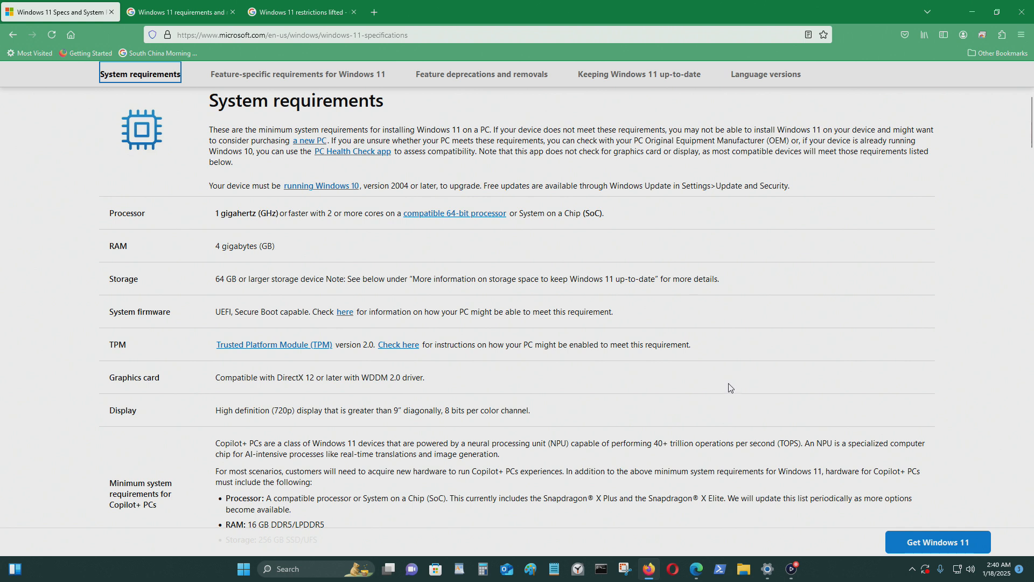
mouse_move(737, 336)
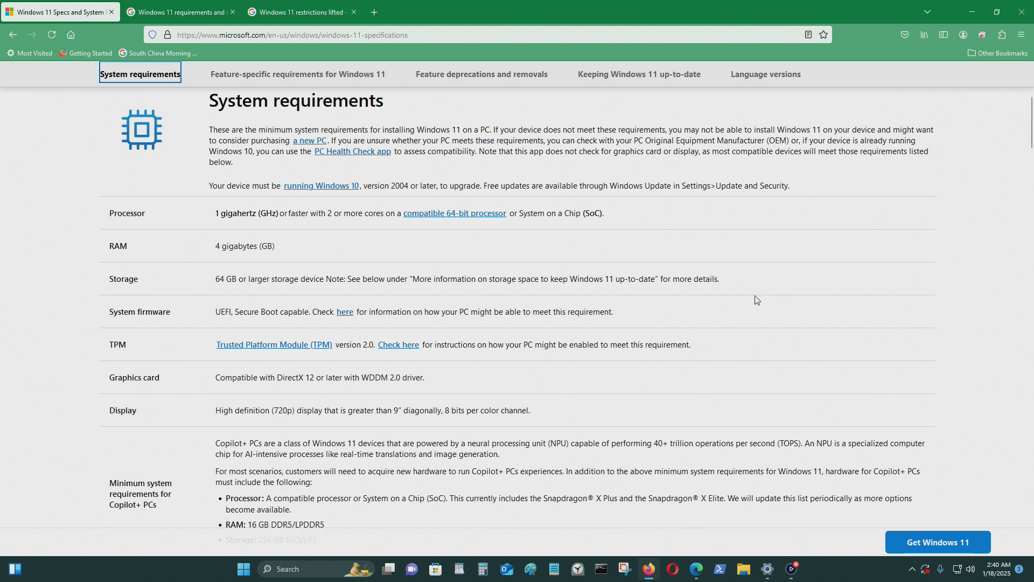
scroll("down", 3)
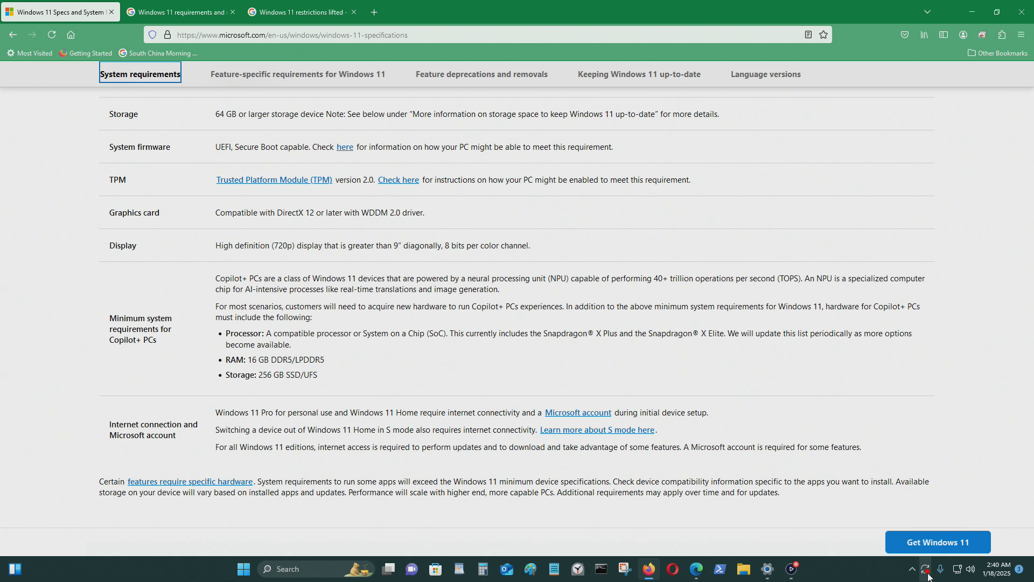
mouse_move(926, 568)
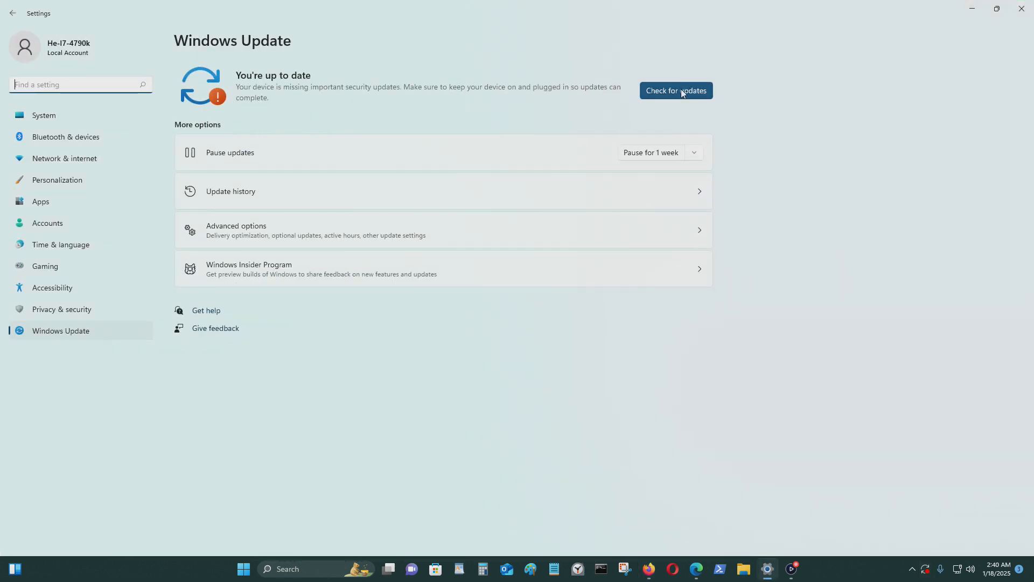
Start a fresh check for updates on the Windows Update page
left_click(674, 90)
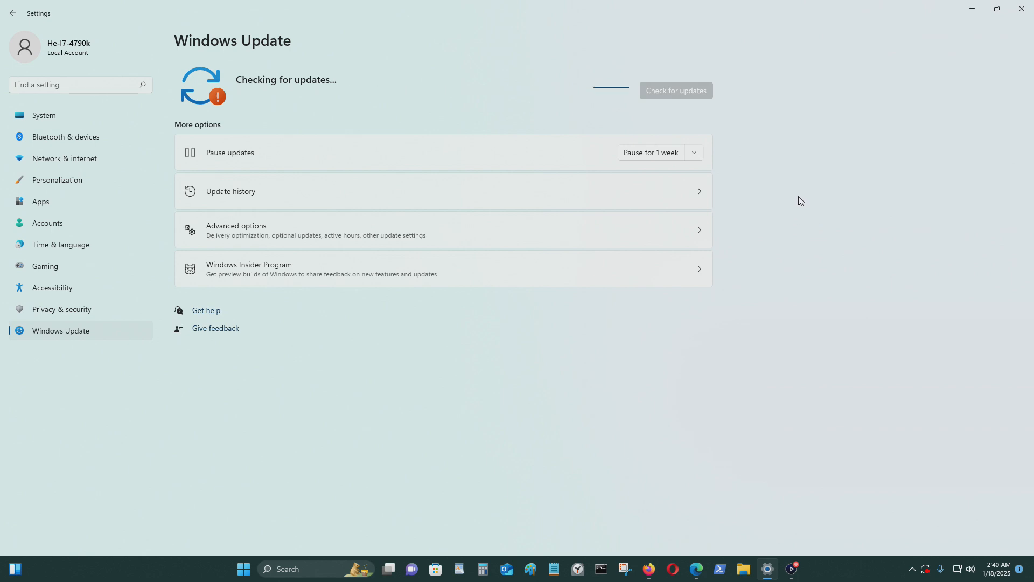
mouse_move(813, 303)
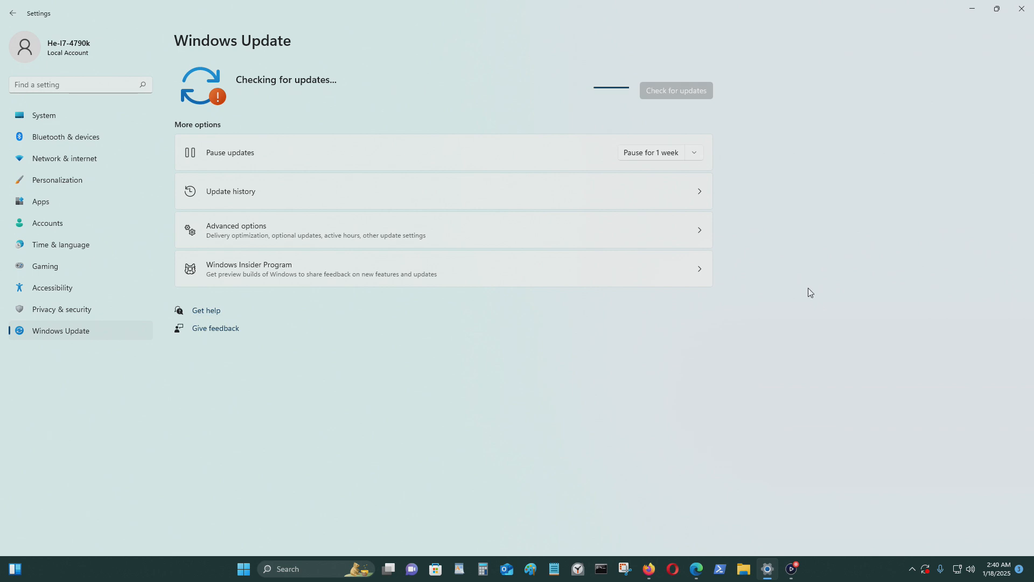
mouse_move(708, 349)
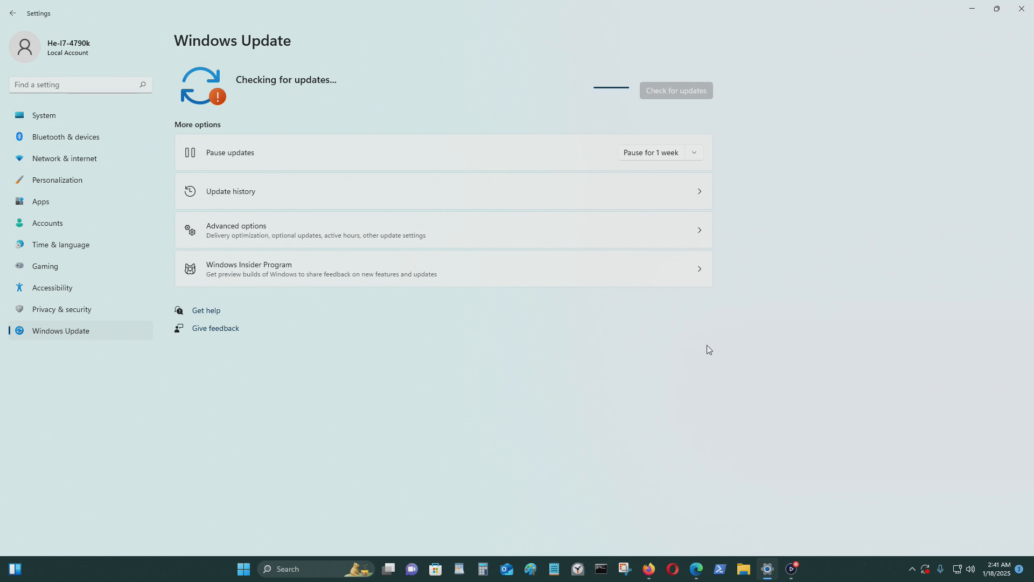
mouse_move(599, 303)
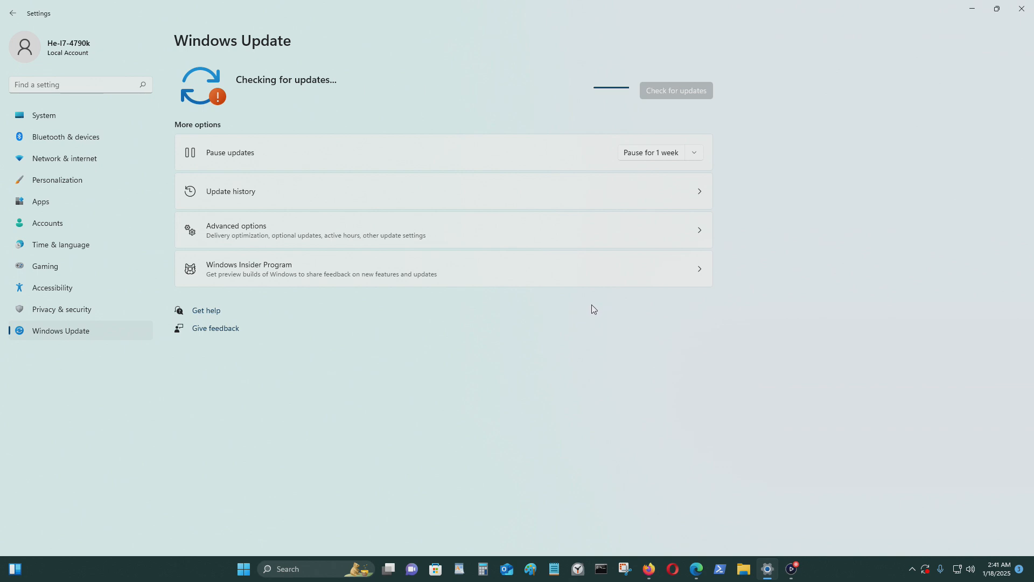
mouse_move(653, 365)
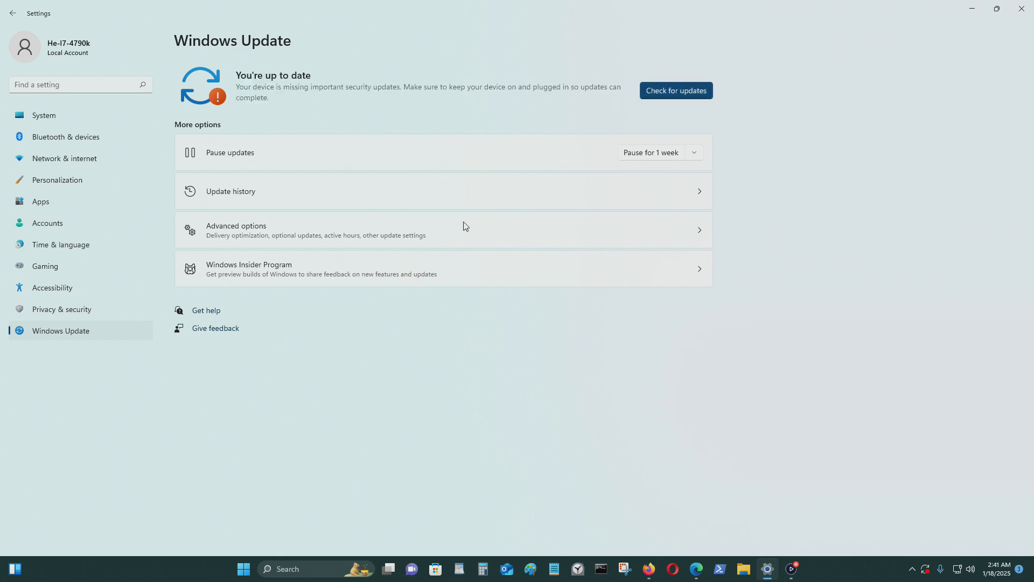
mouse_move(272, 107)
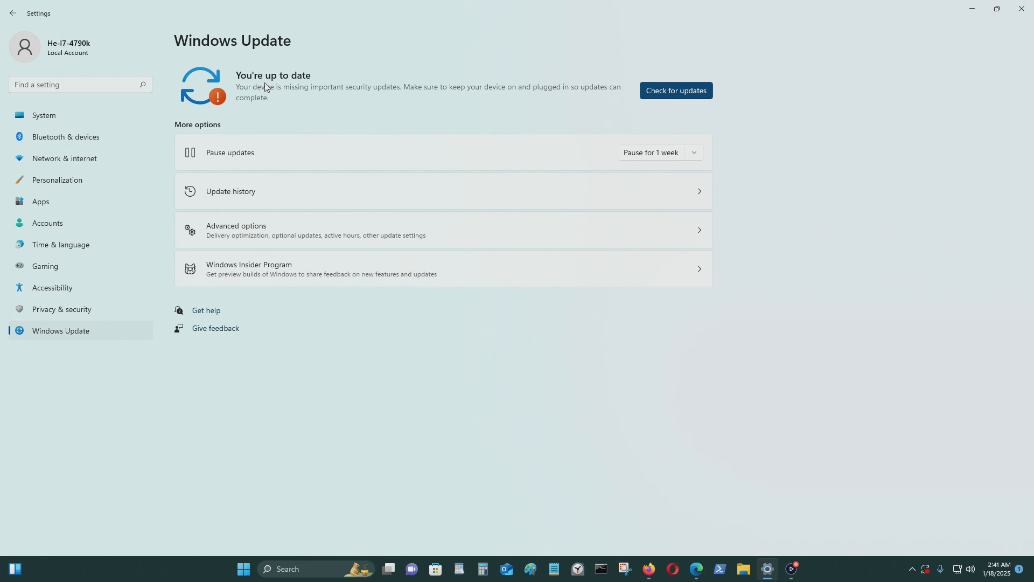
mouse_move(292, 93)
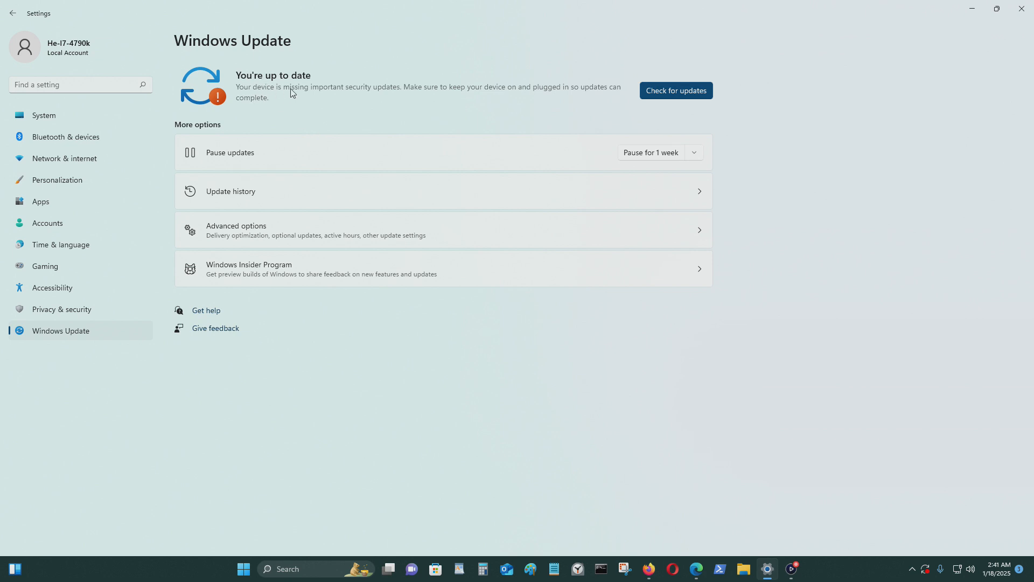
mouse_move(380, 95)
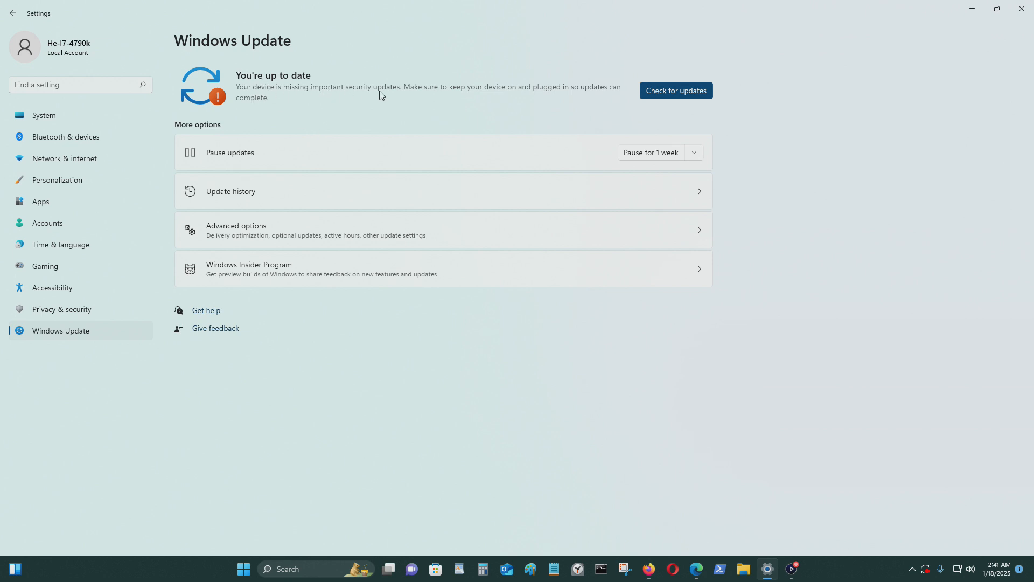
mouse_move(448, 97)
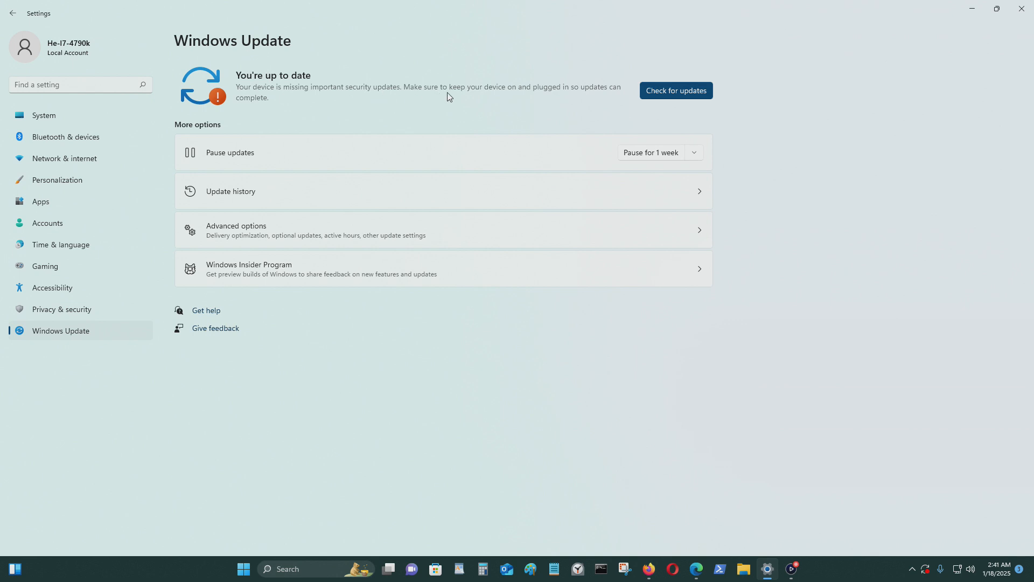
mouse_move(515, 96)
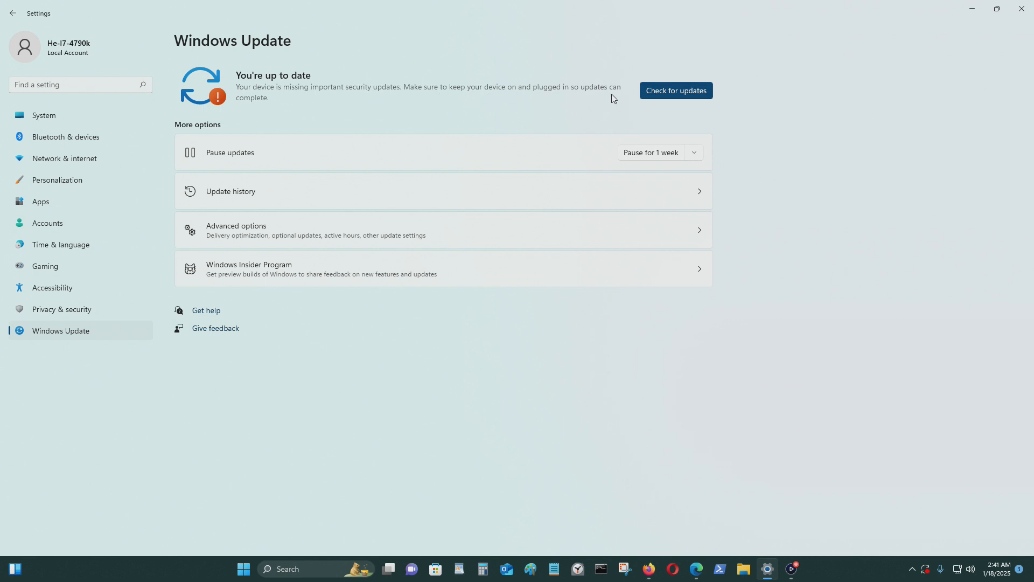
mouse_move(374, 202)
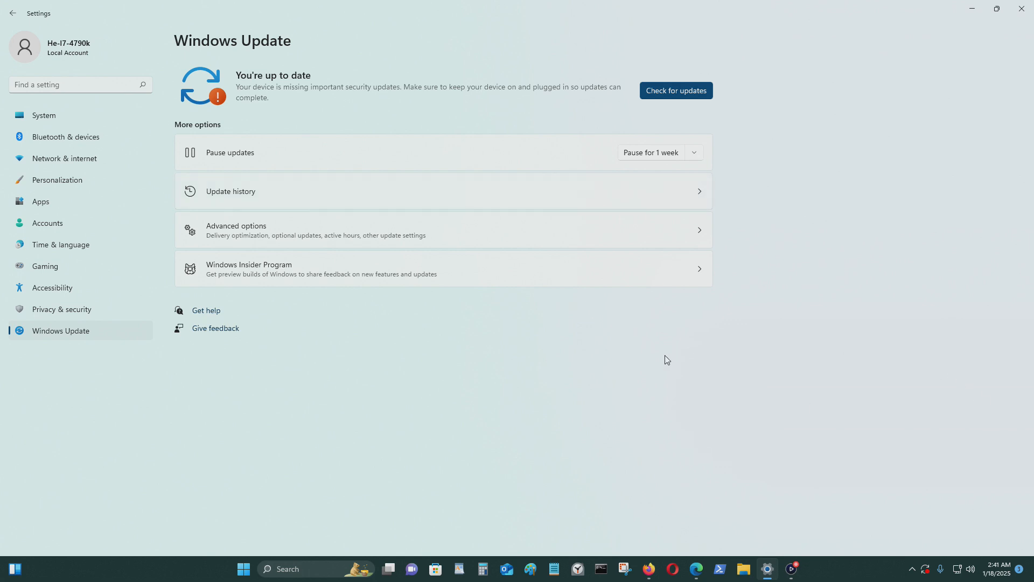
mouse_move(683, 550)
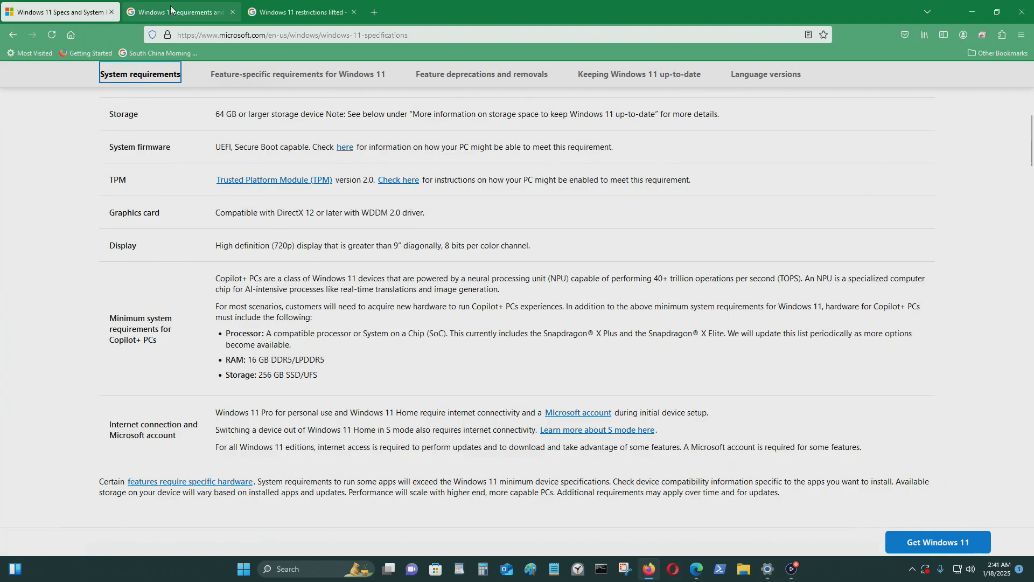
Show the Google results for Windows 11 requirements and restrictions with the AI overview
left_click(178, 12)
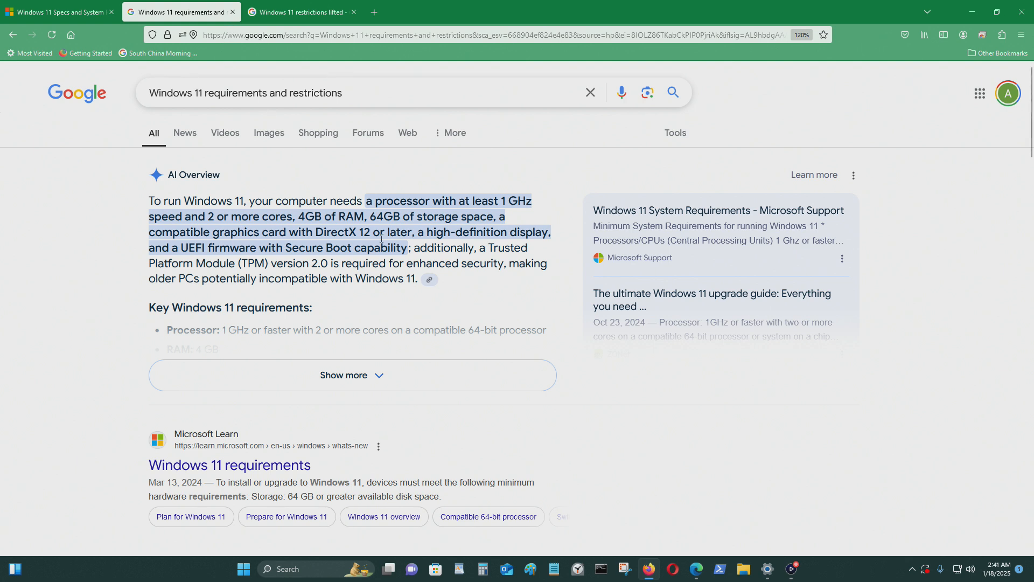
mouse_move(392, 243)
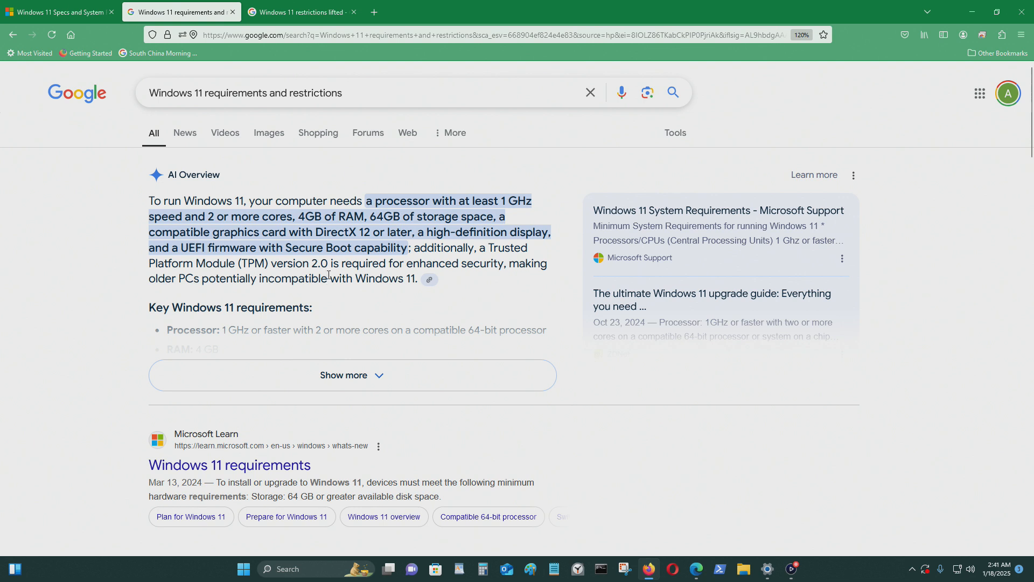
mouse_move(353, 196)
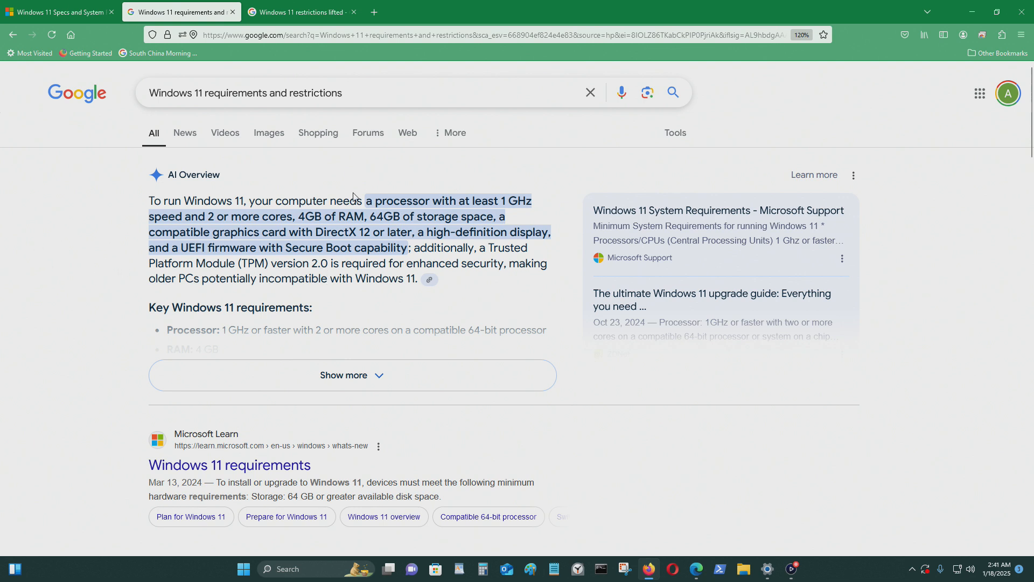
mouse_move(326, 263)
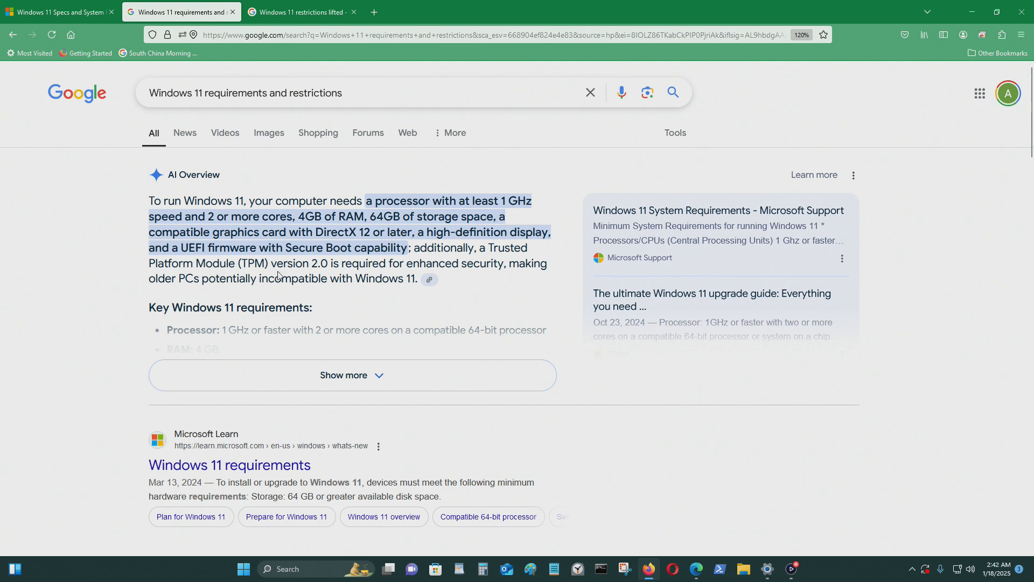
Show the Google results for 'Windows 11 restrictions lifted' with the AI overview
left_click(300, 12)
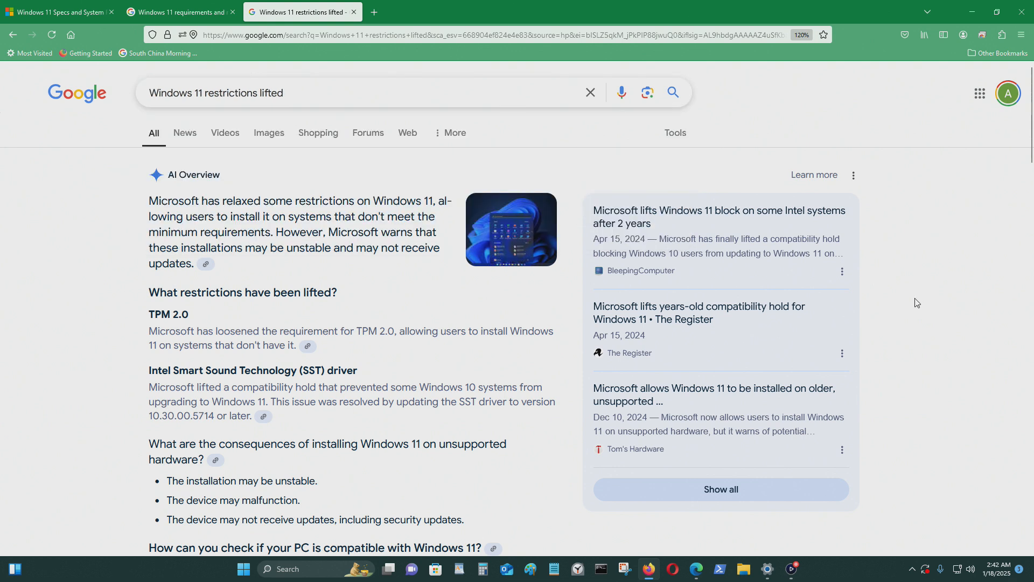
mouse_move(890, 332)
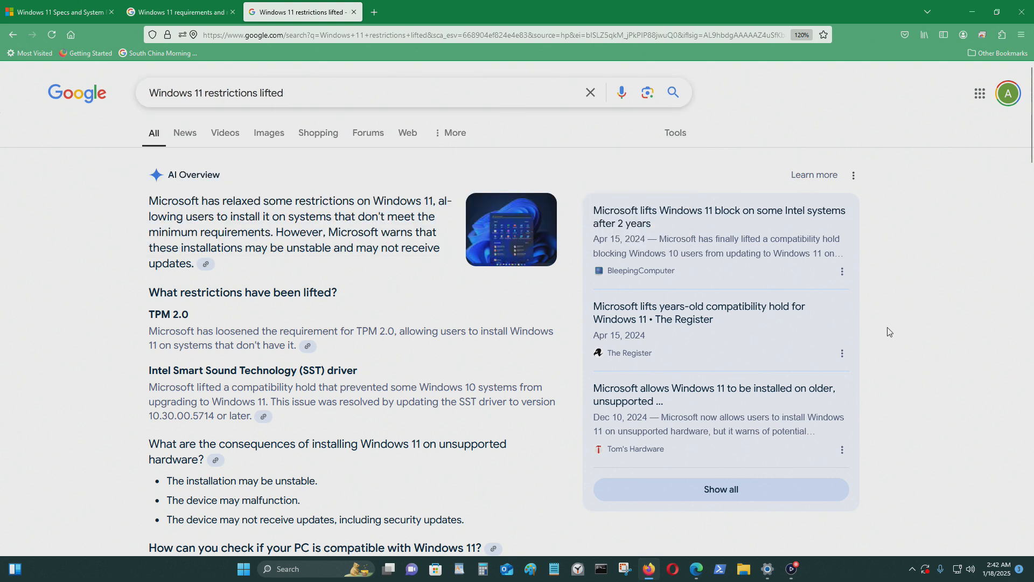
mouse_move(968, 317)
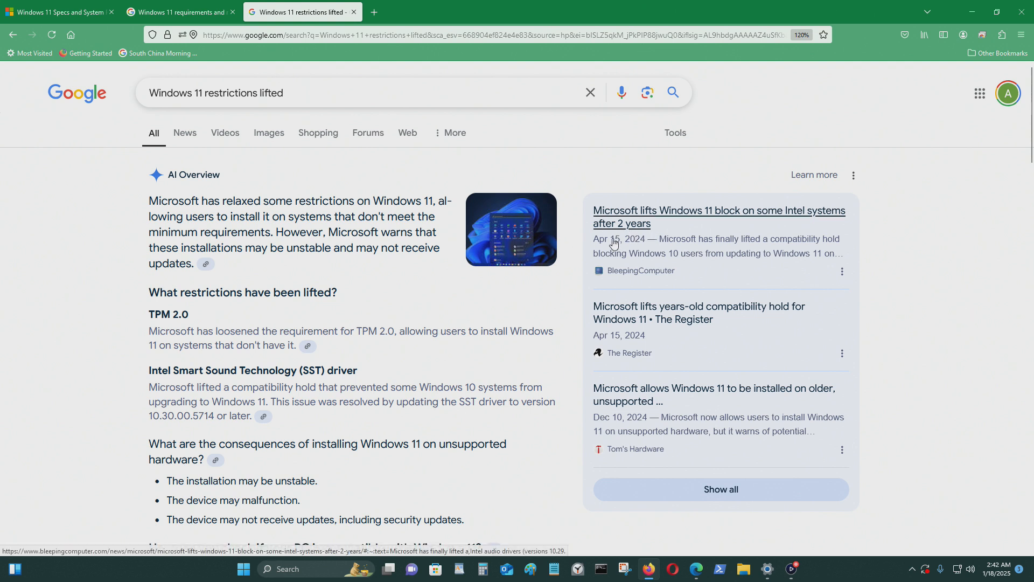
mouse_move(646, 246)
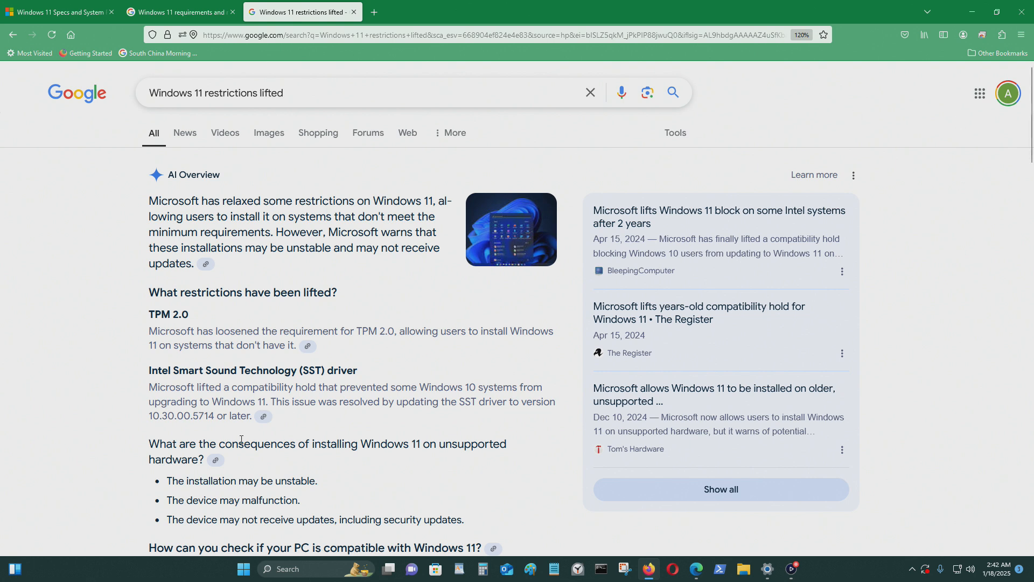
mouse_move(749, 392)
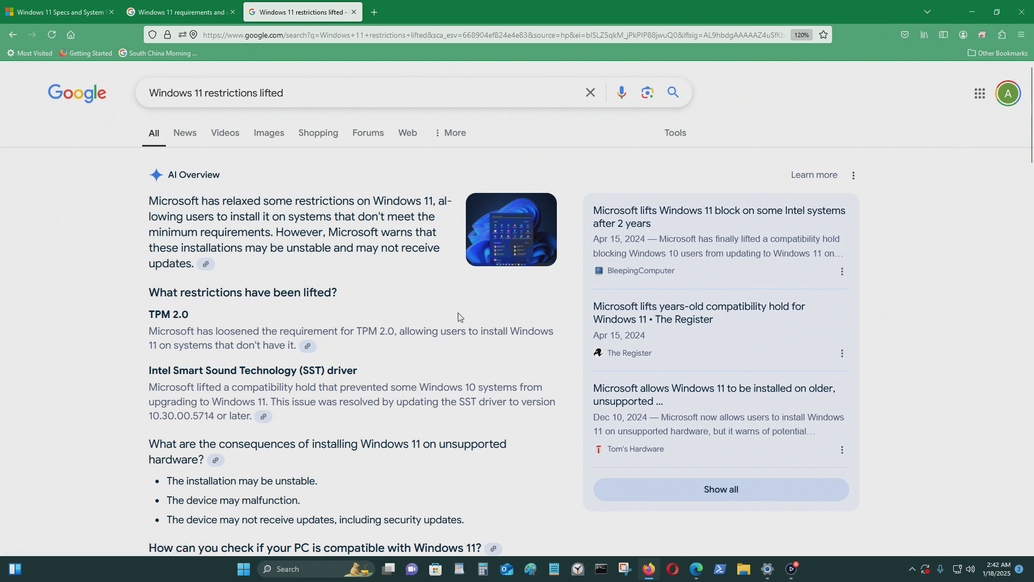
mouse_move(240, 205)
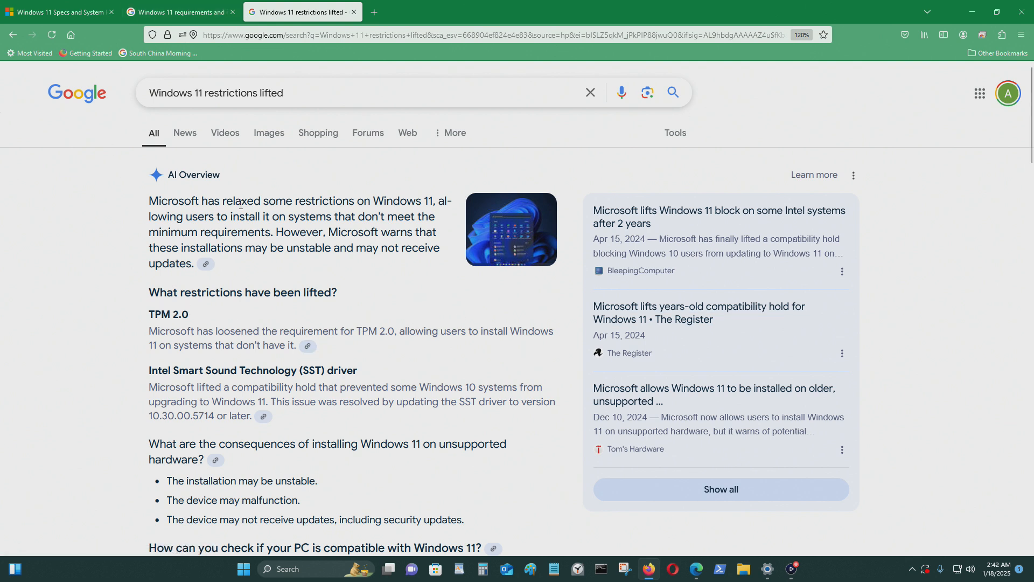
mouse_move(698, 313)
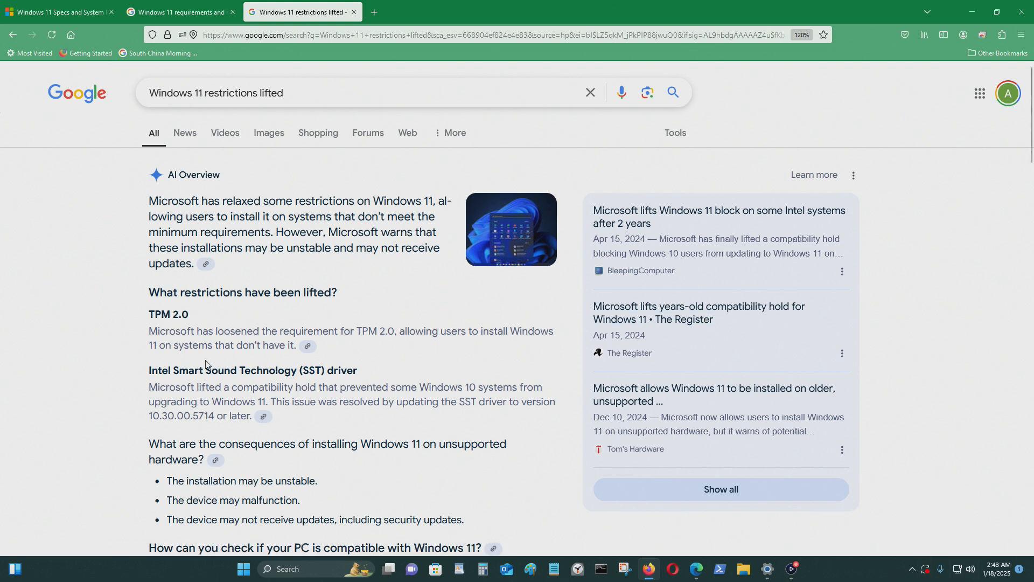
mouse_move(4, 252)
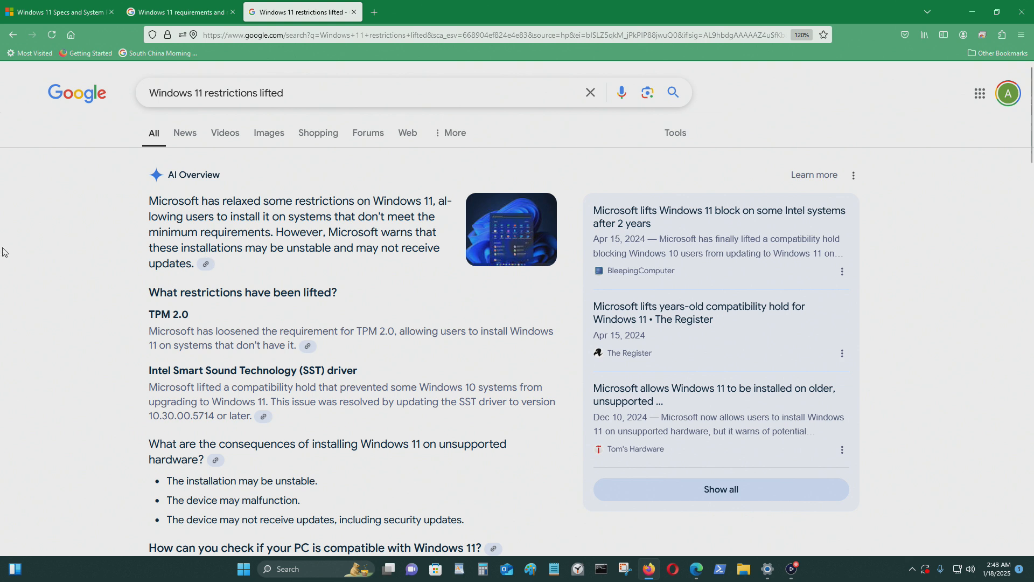
scroll("down", 3)
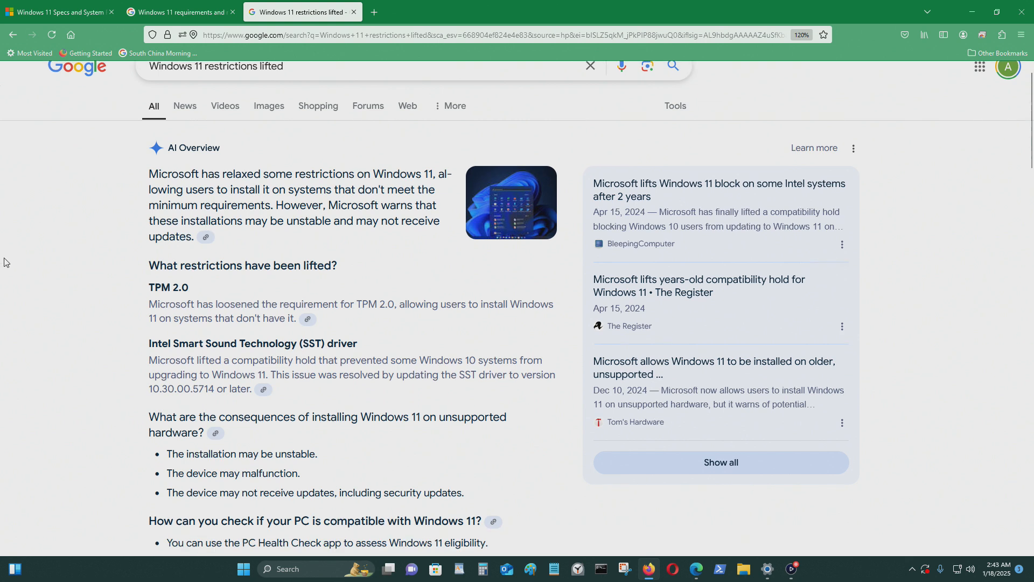
scroll("down", 3)
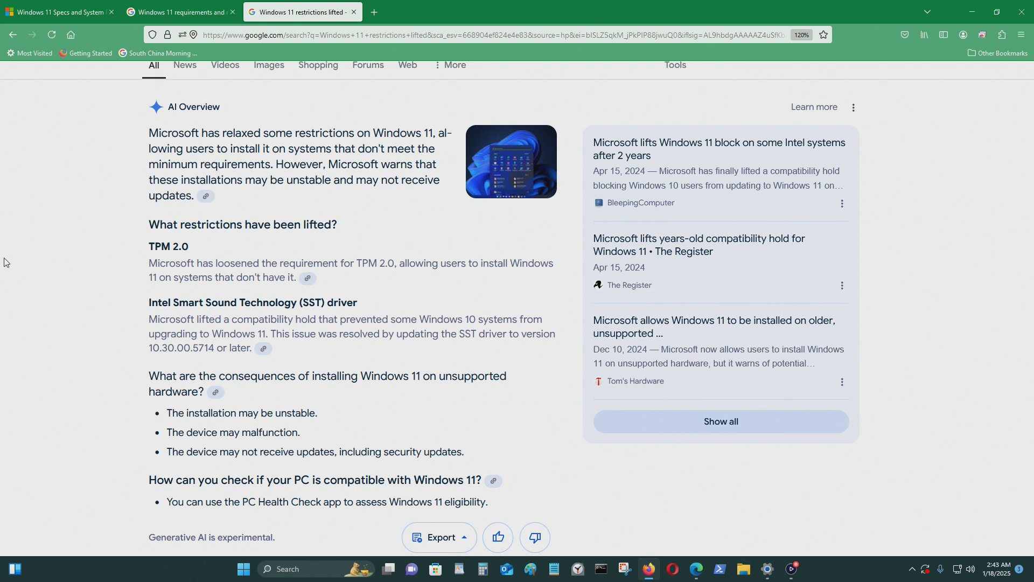
mouse_move(422, 257)
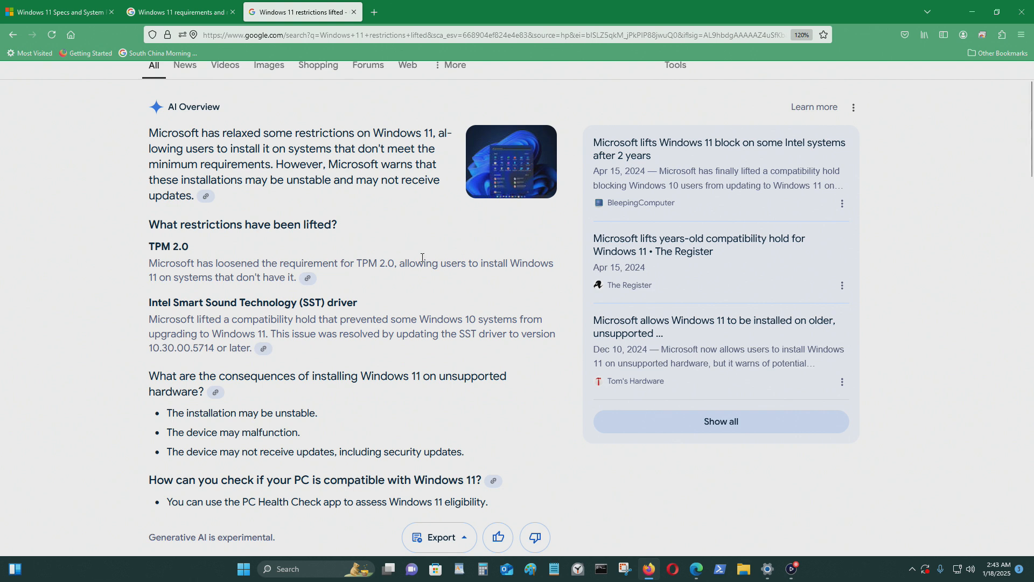
mouse_move(968, 258)
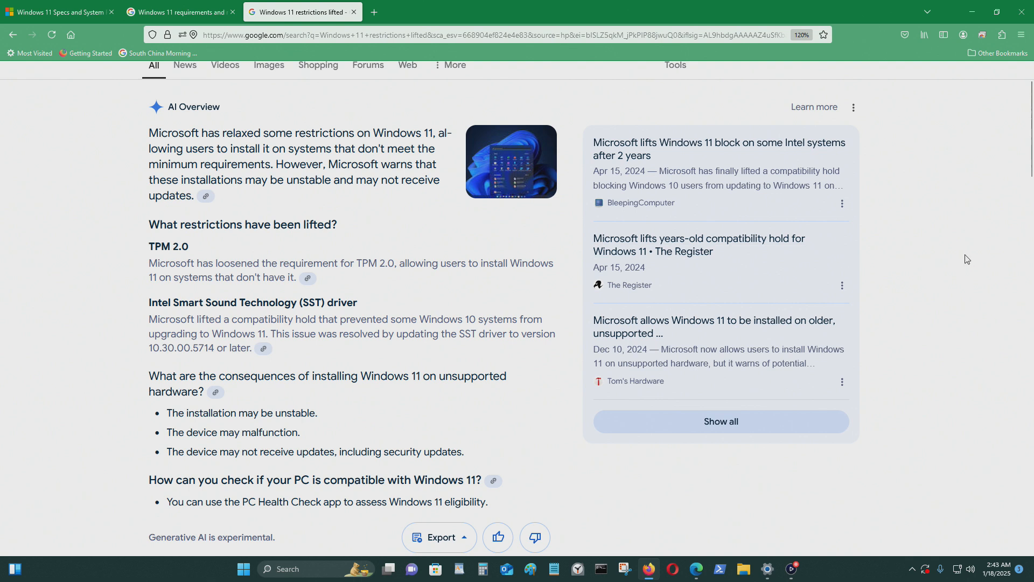
mouse_move(976, 268)
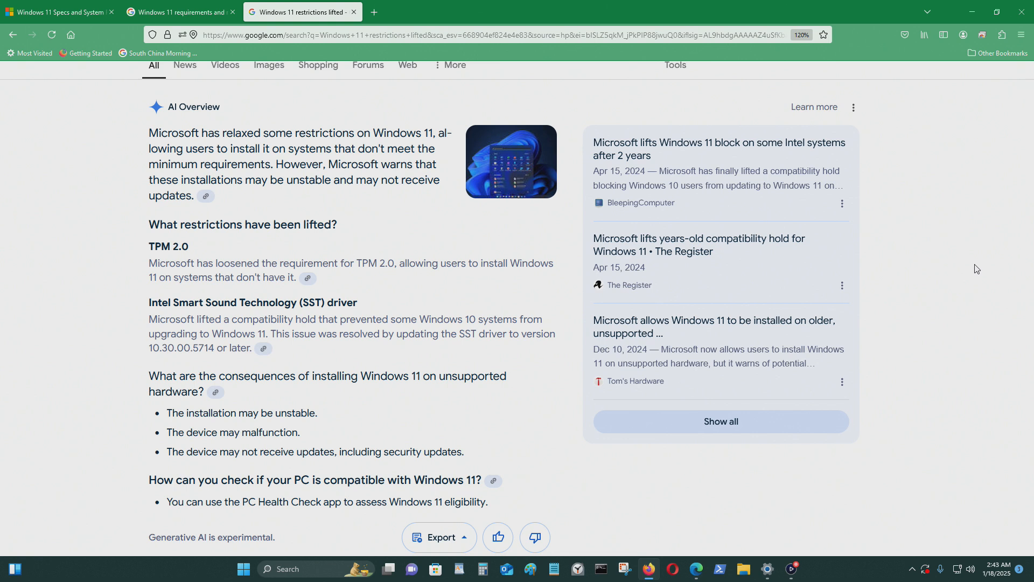
mouse_move(977, 286)
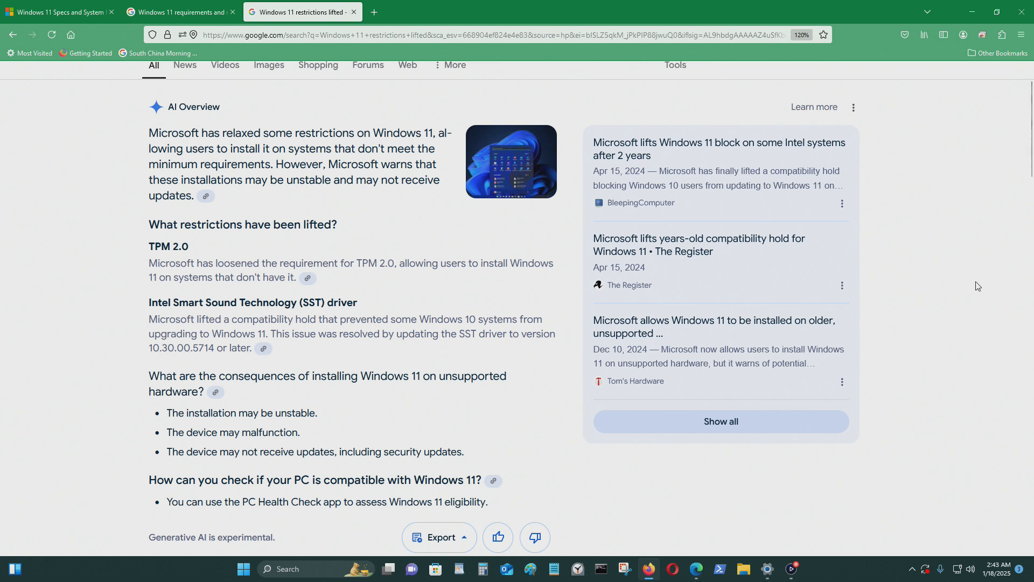
mouse_move(972, 280)
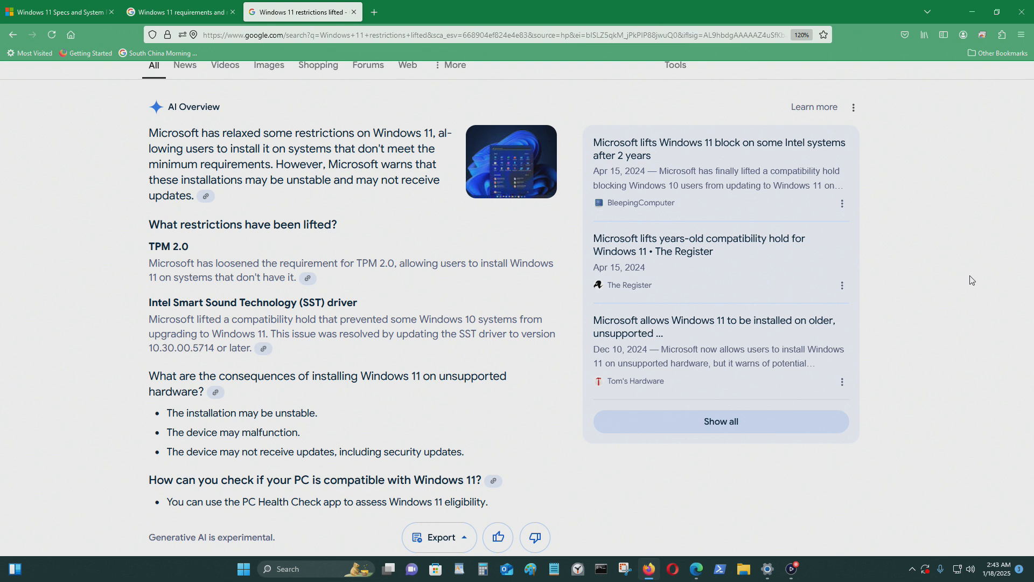
mouse_move(907, 343)
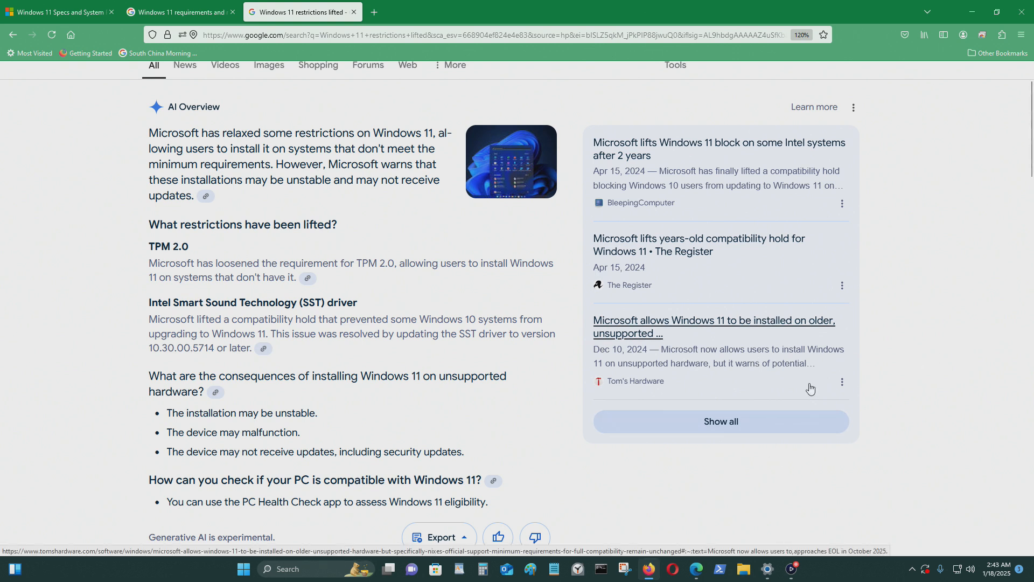
scroll("down", 3)
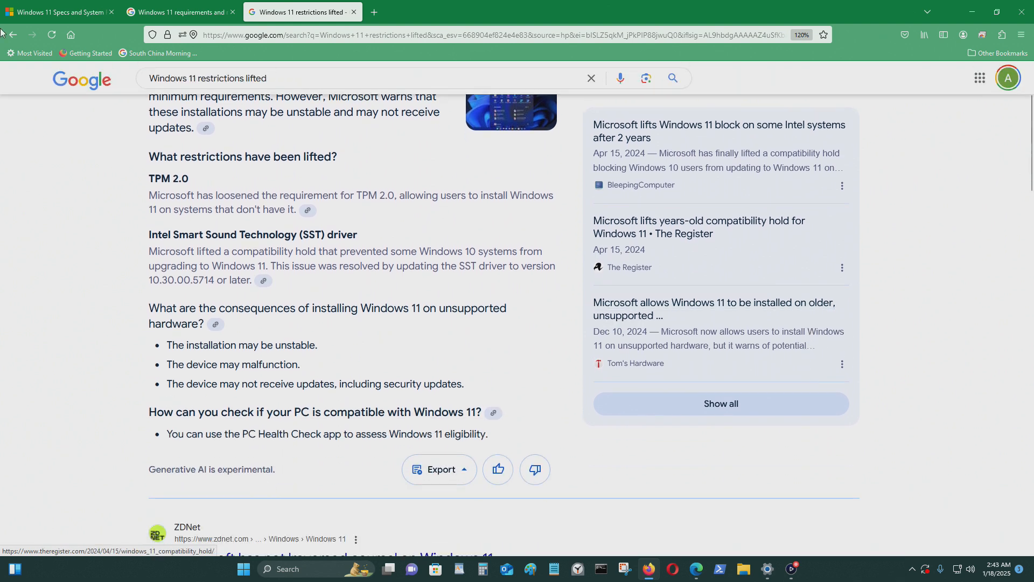
mouse_move(971, 432)
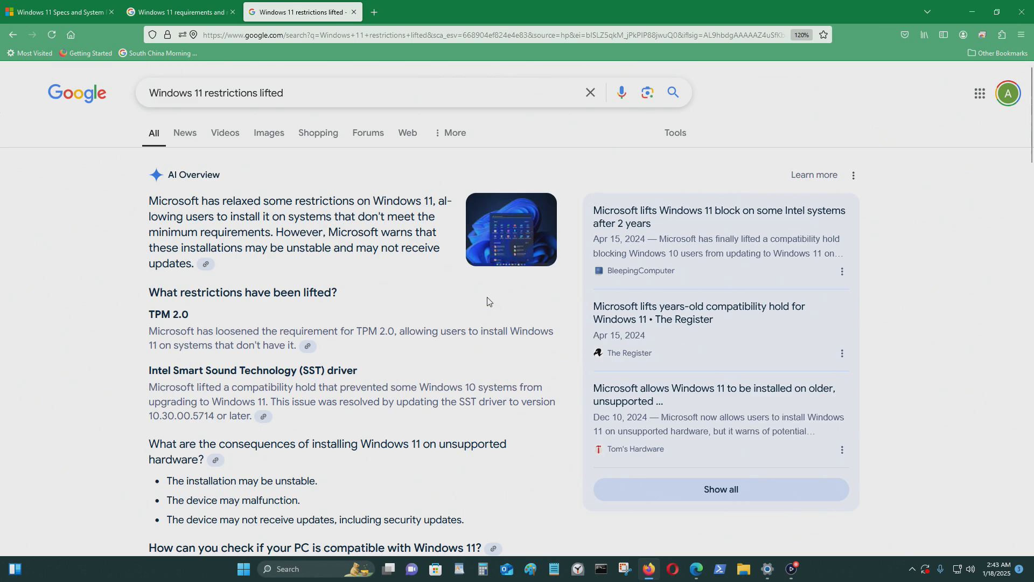
scroll("down", 3)
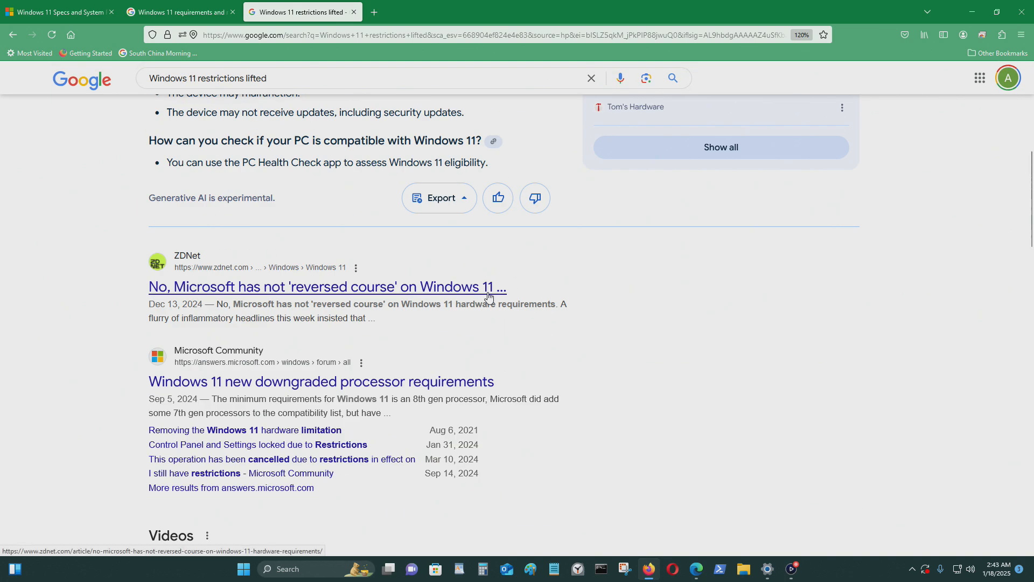
mouse_move(946, 323)
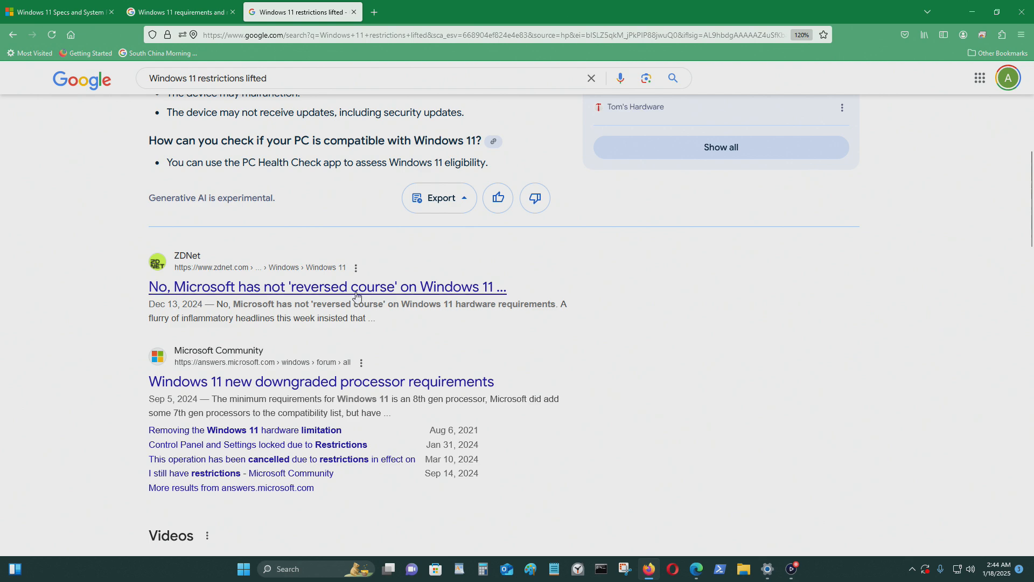
Bring up Ed Bott's ZDNet article that Microsoft has not reversed course on Windows 11 requirements
left_click(327, 286)
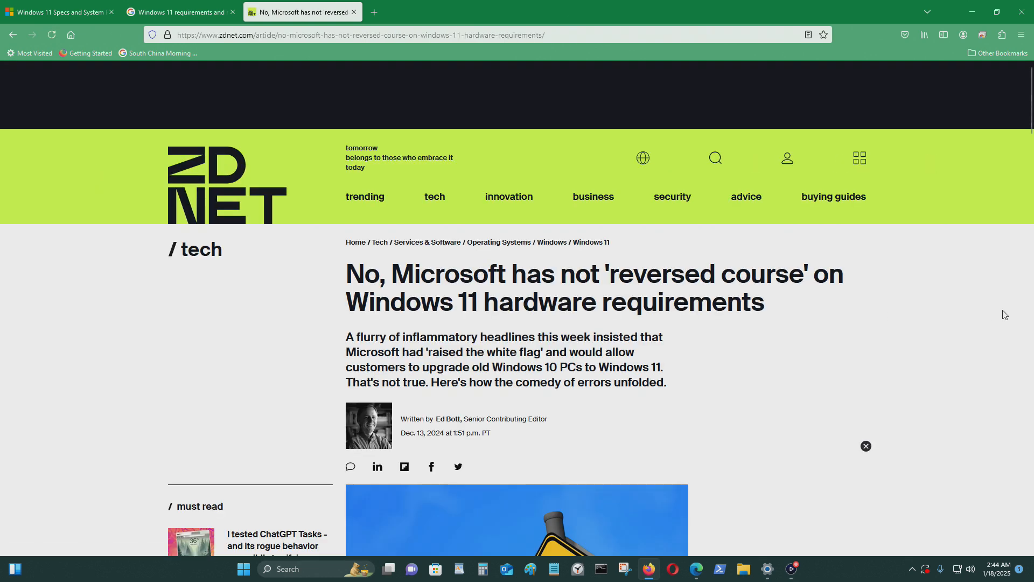
scroll("down", 3)
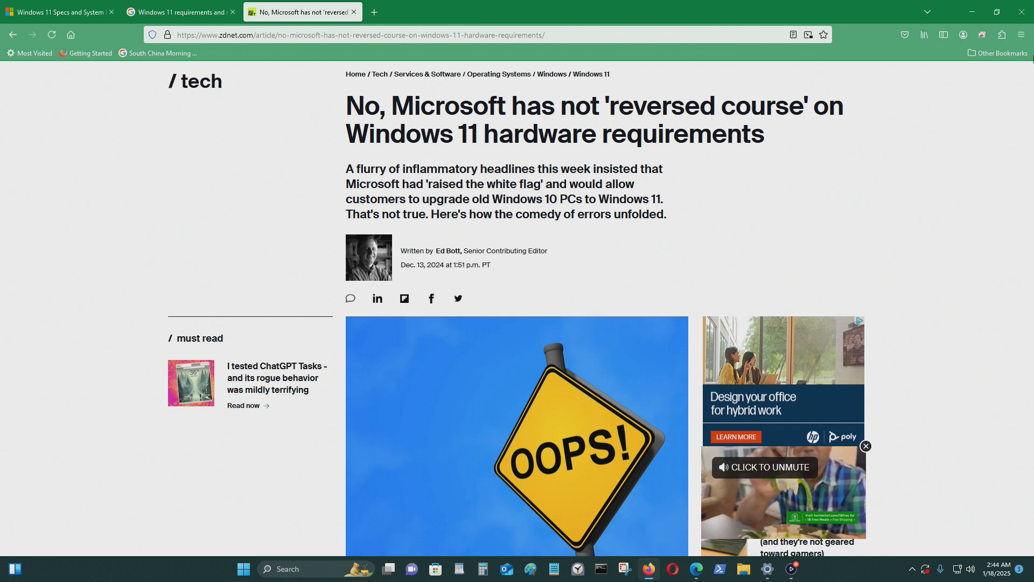
scroll("down", 3)
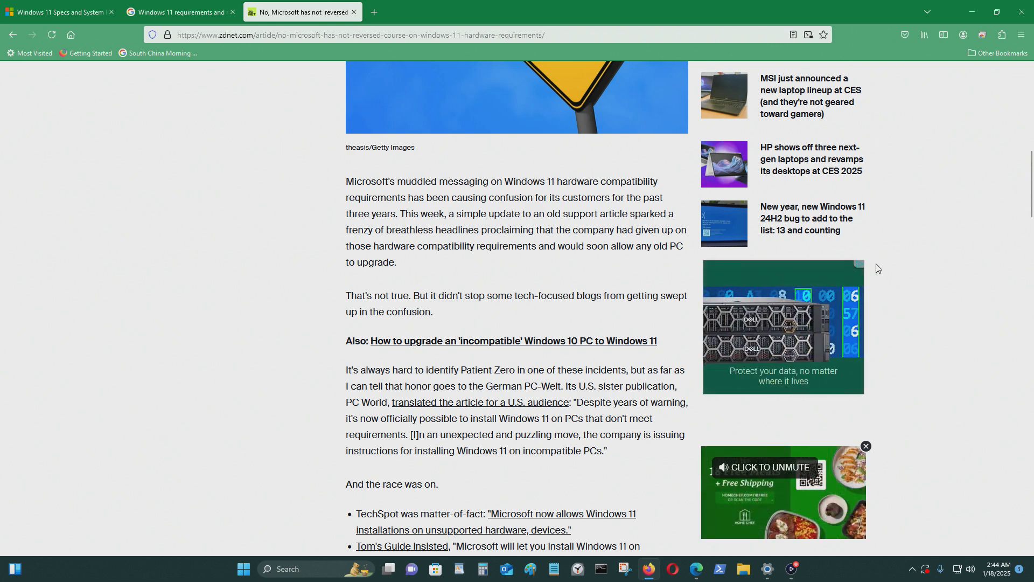
scroll("down", 3)
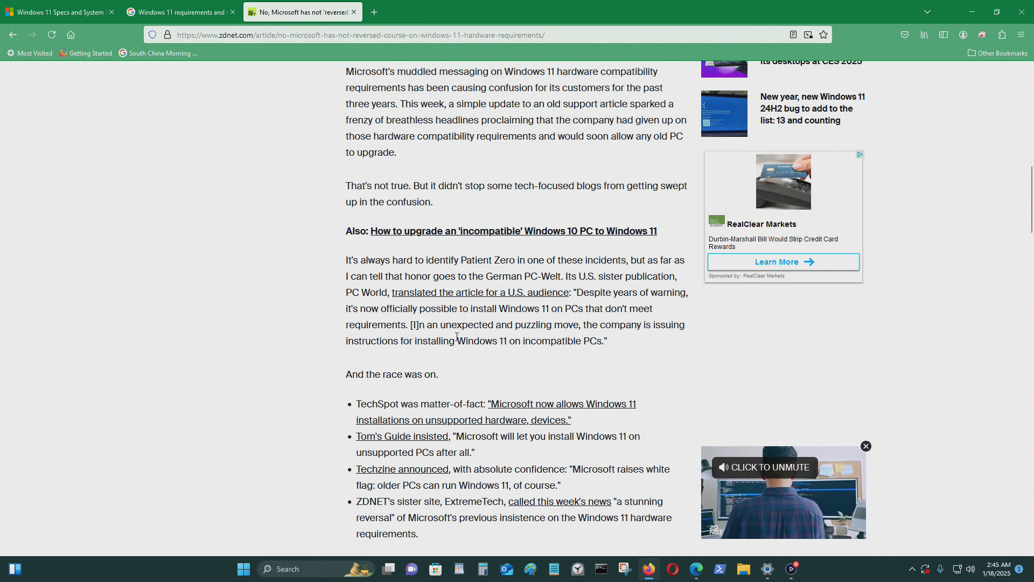
scroll("down", 3)
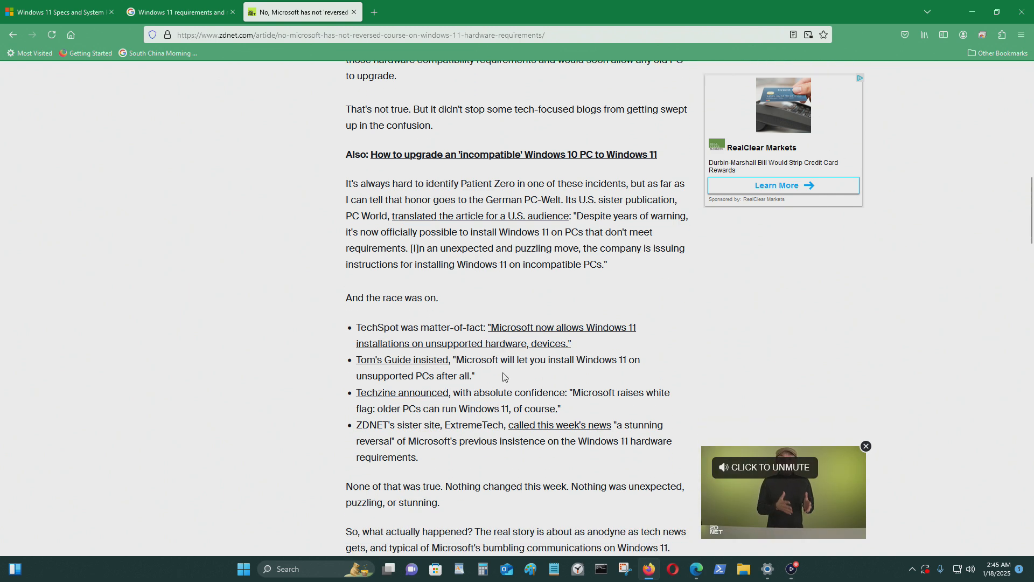
scroll("down", 3)
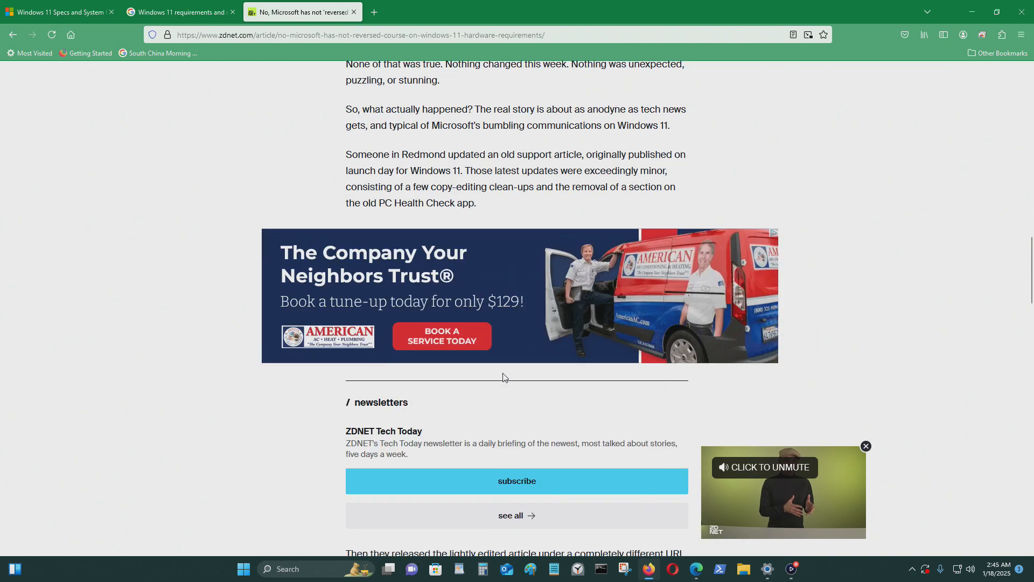
scroll("down", 3)
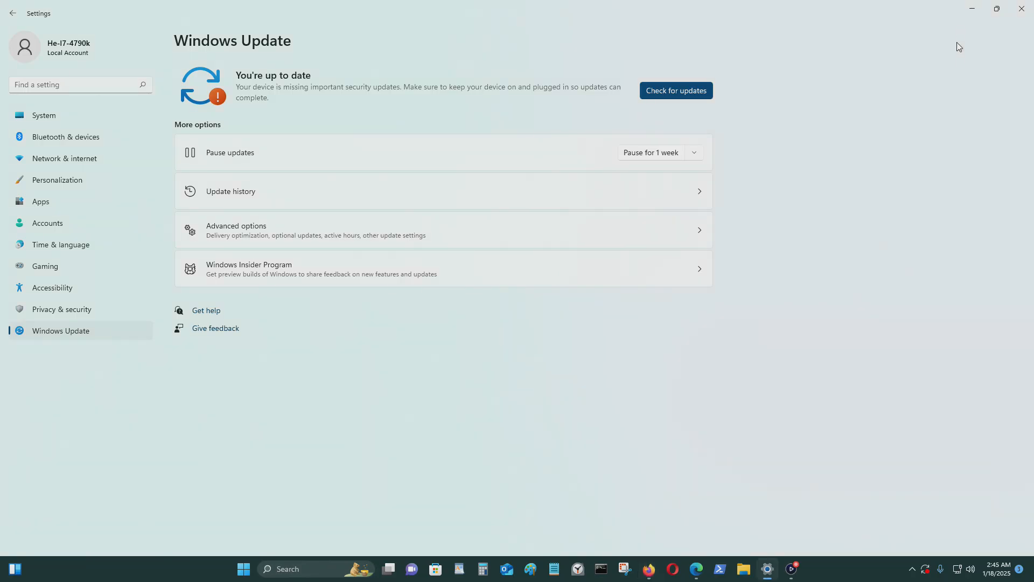
mouse_move(1022, 8)
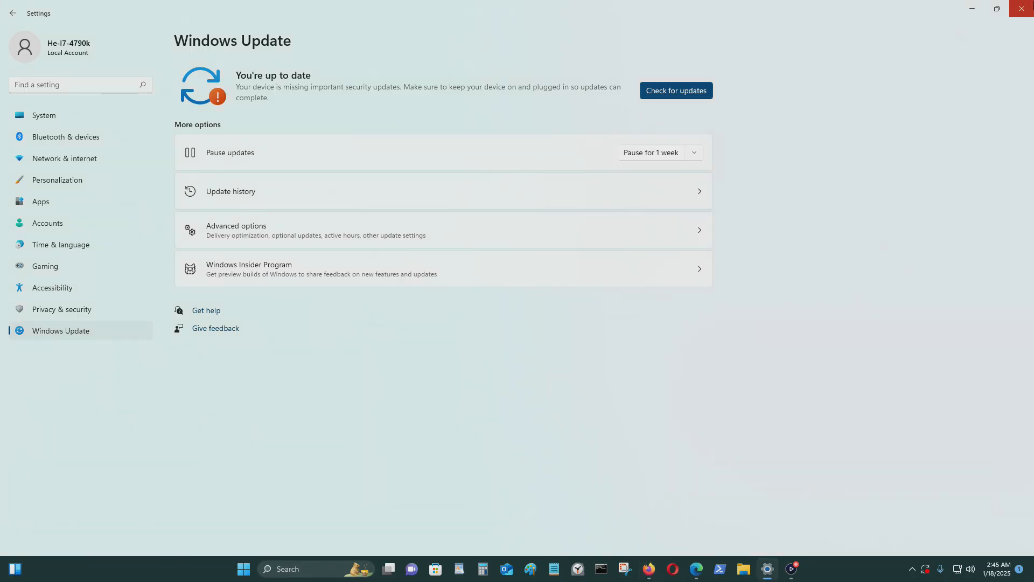